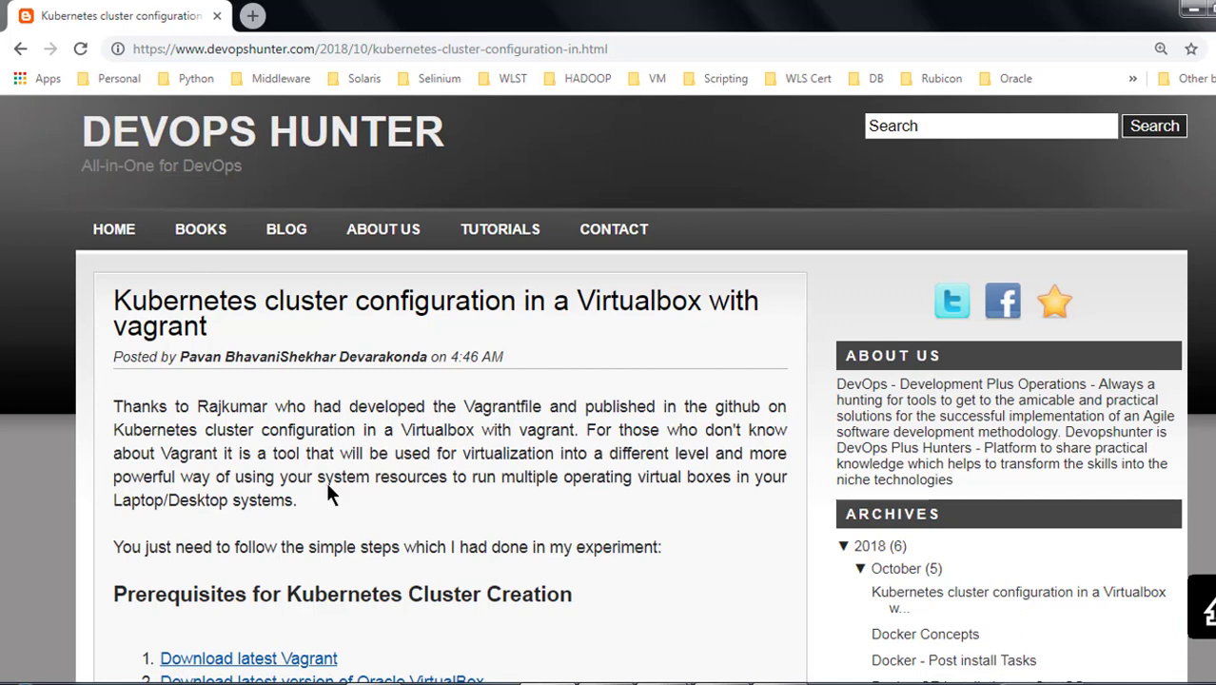
mouse_move(433, 422)
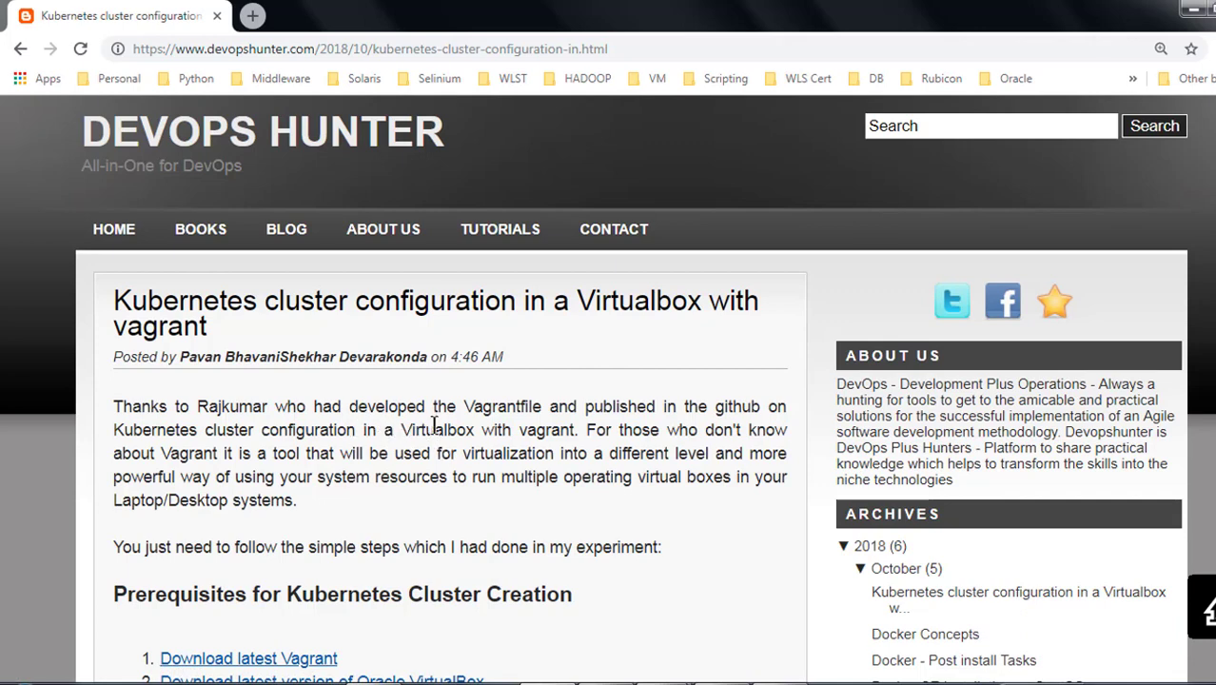
Step: From the Prerequisites list, open the Vagrant download link and bring up link options for the VirtualBox download
scroll(down, 3)
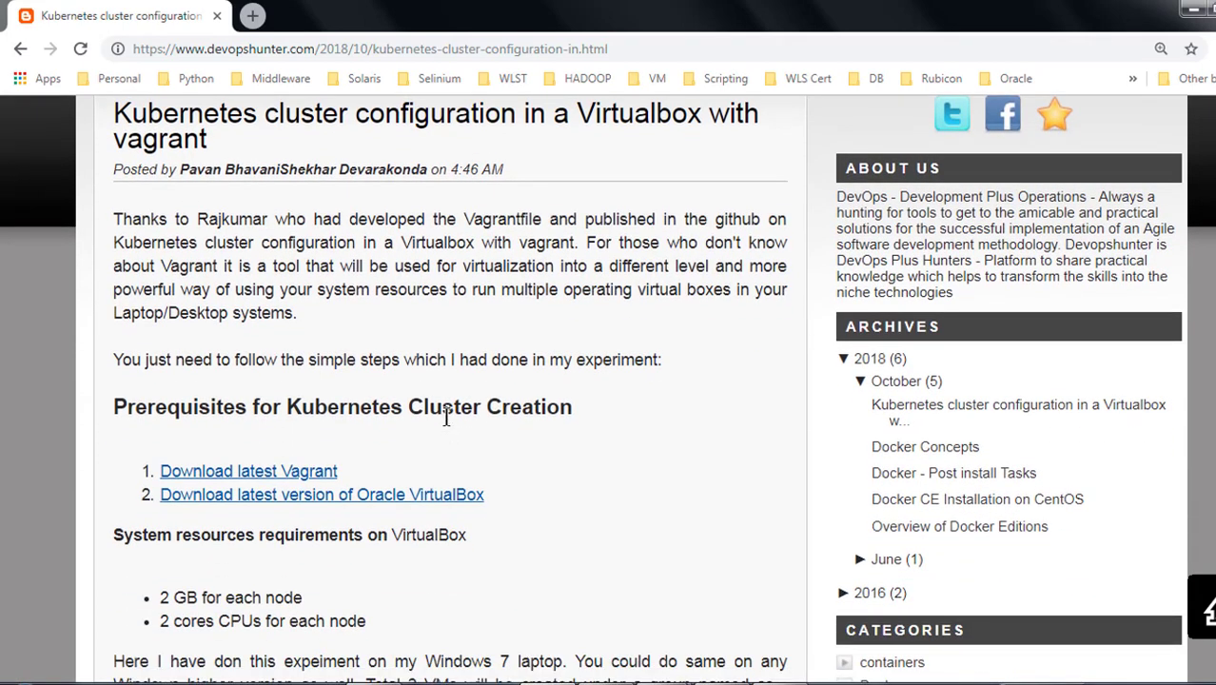
mouse_move(512, 366)
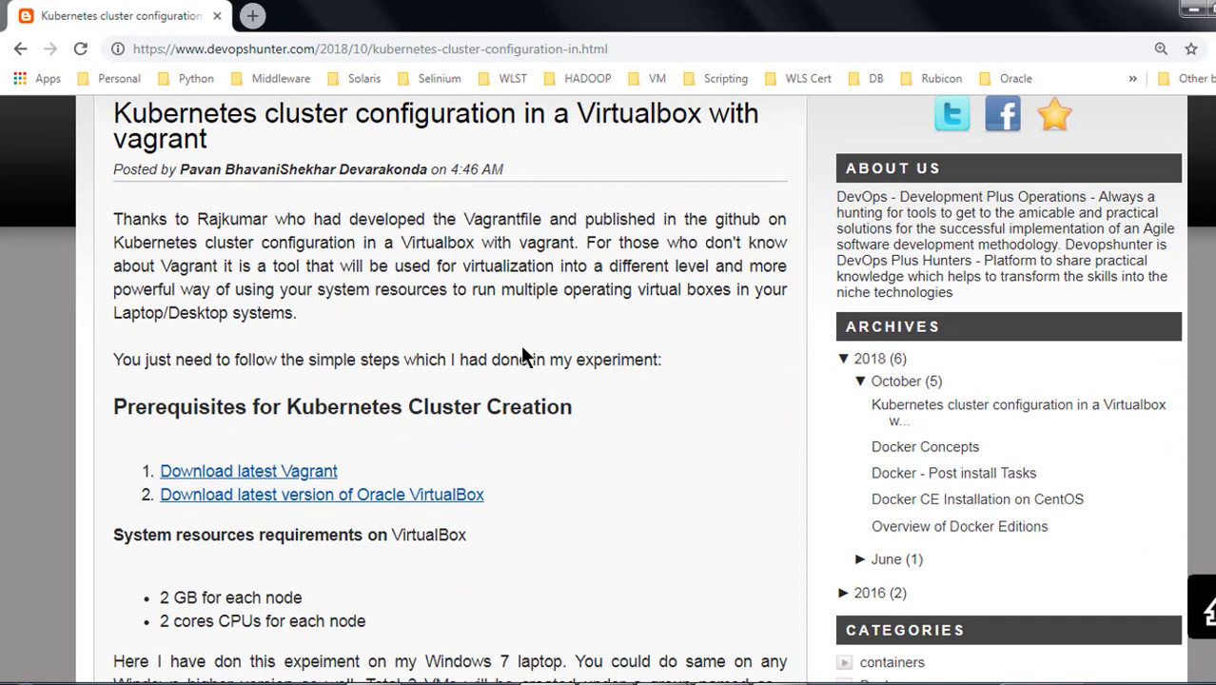
mouse_move(286, 478)
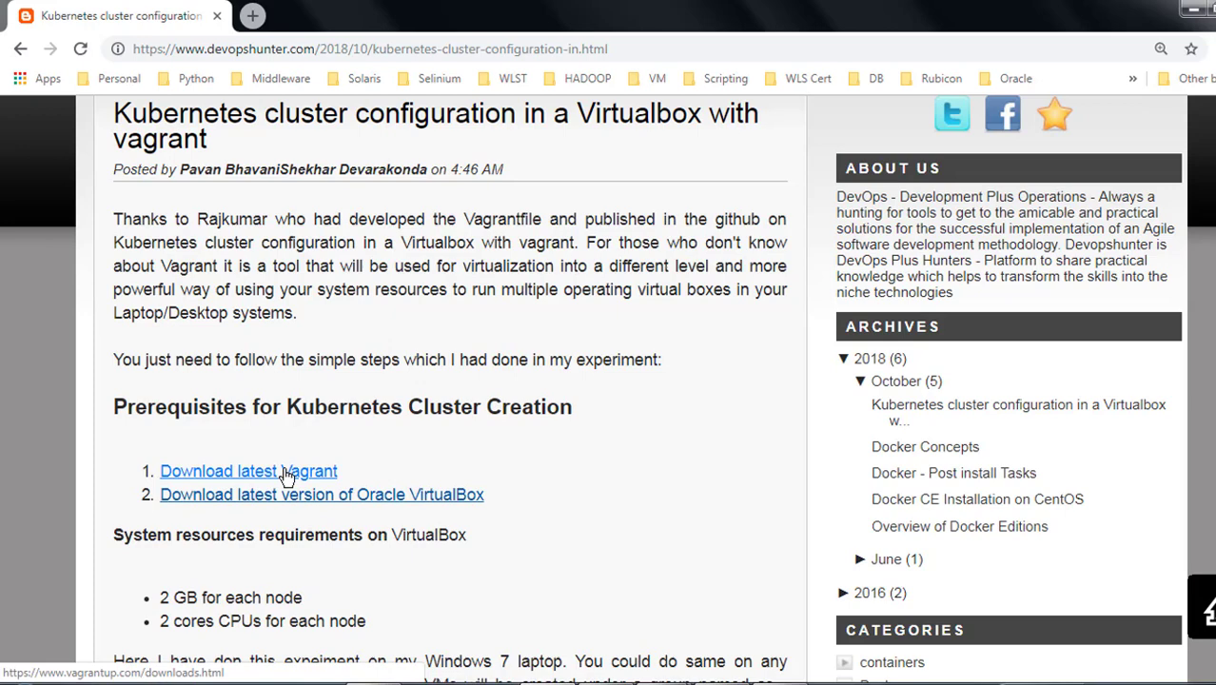
click(247, 471)
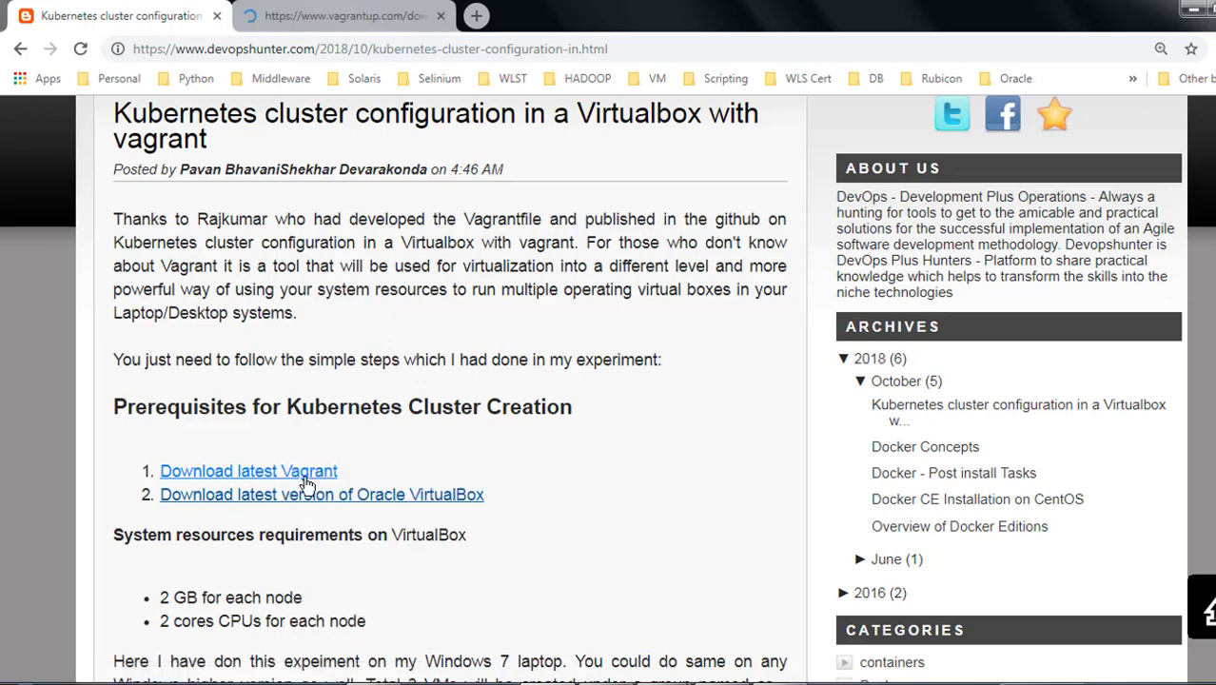
right_click(322, 495)
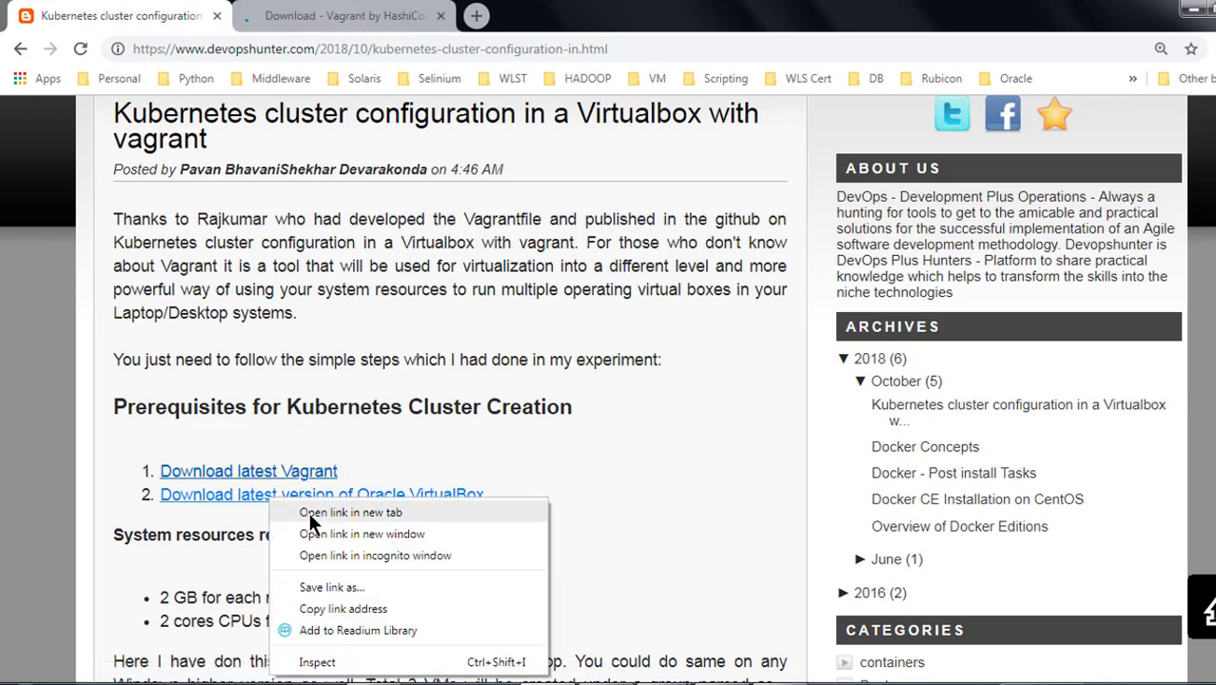
Step: Open the VirtualBox download link in a new tab and scroll the Vagrant page to the Windows packages
click(350, 511)
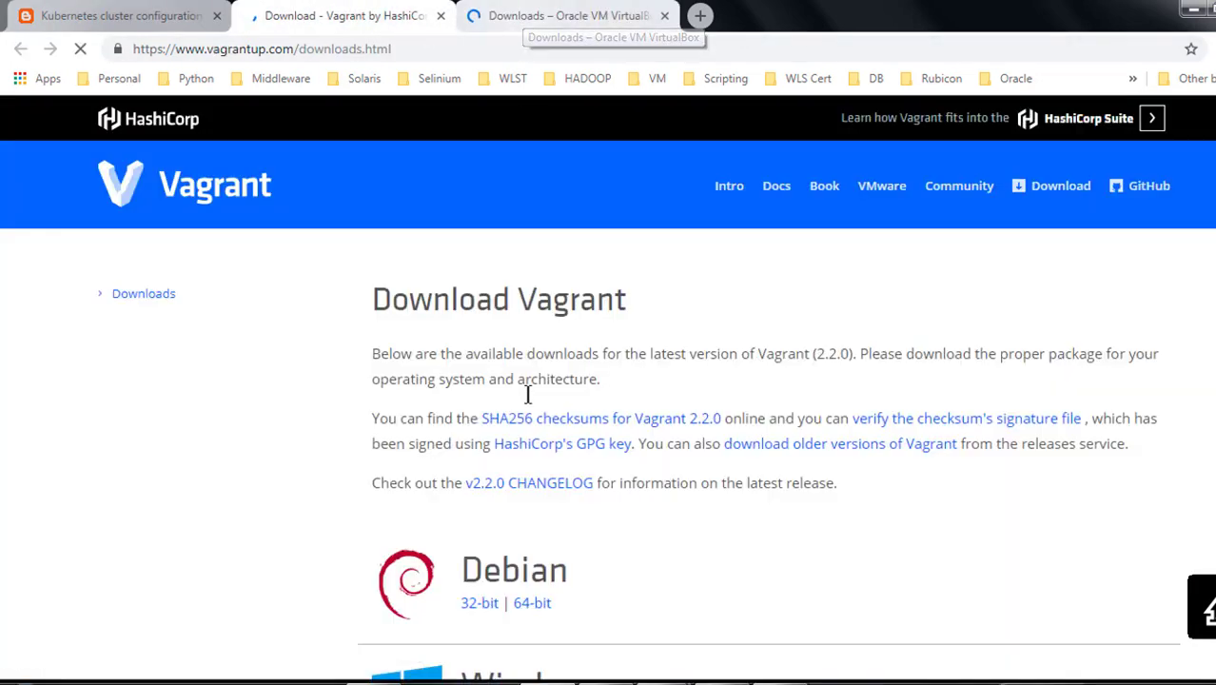
scroll(down, 3)
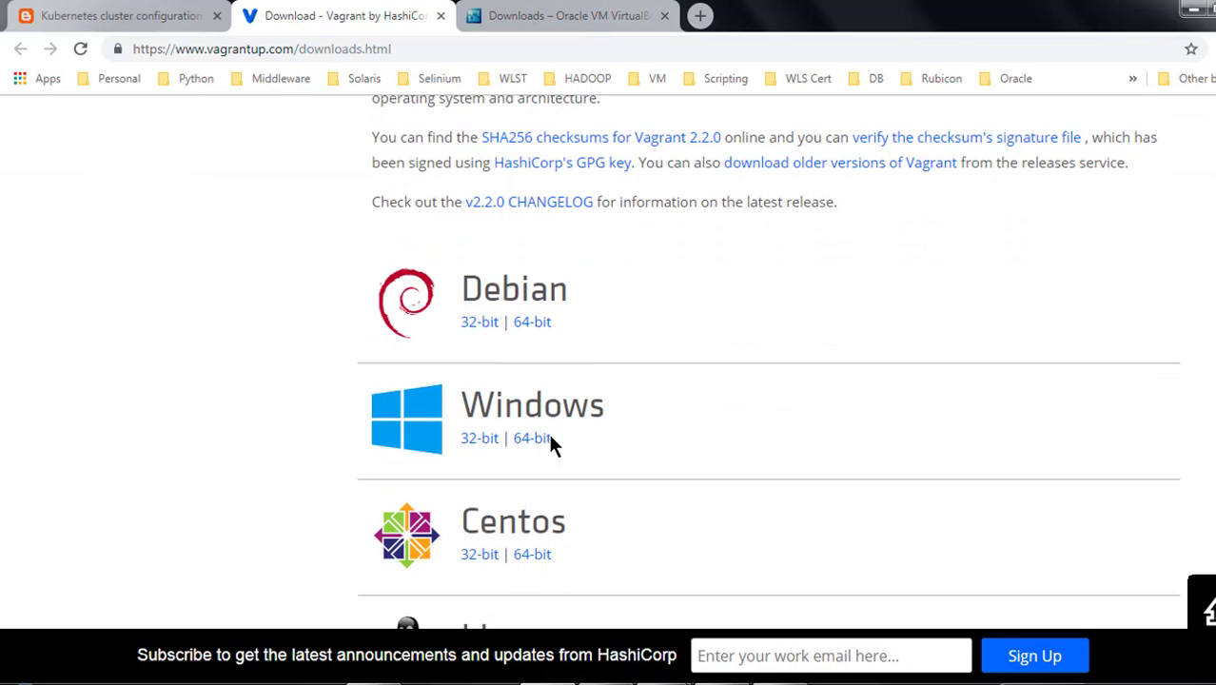
mouse_move(529, 438)
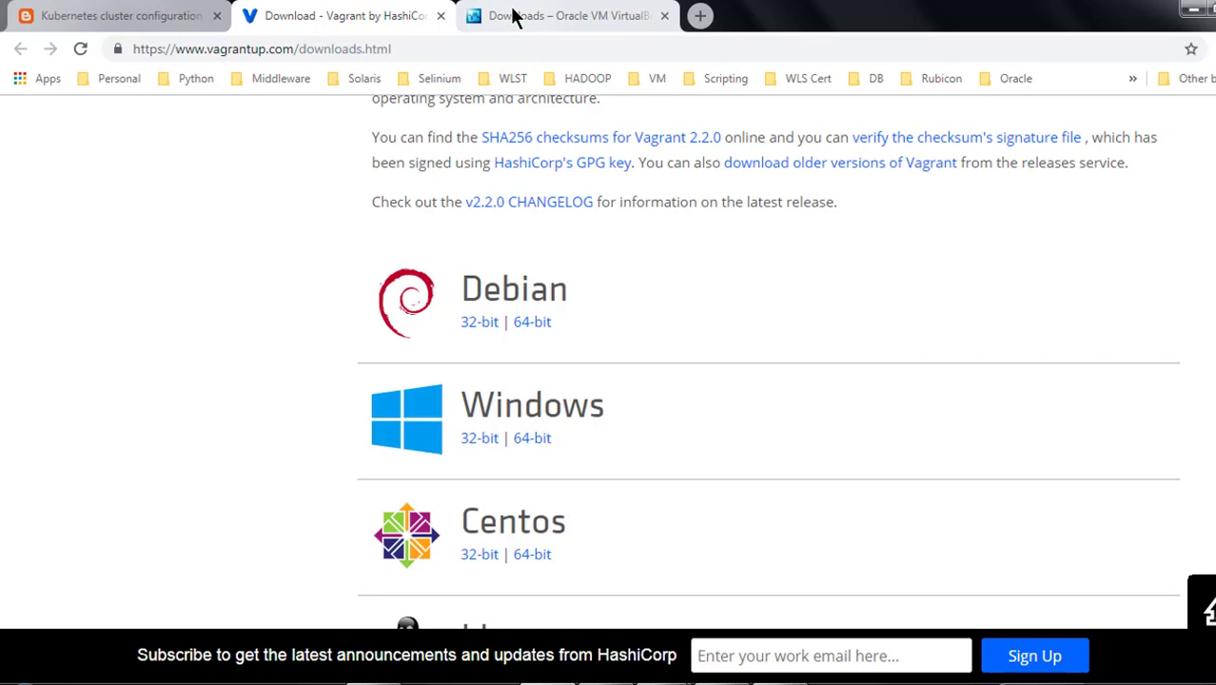
Step: Switch to the Oracle VirtualBox downloads tab and scroll to the 5.2.20 platform packages
click(567, 16)
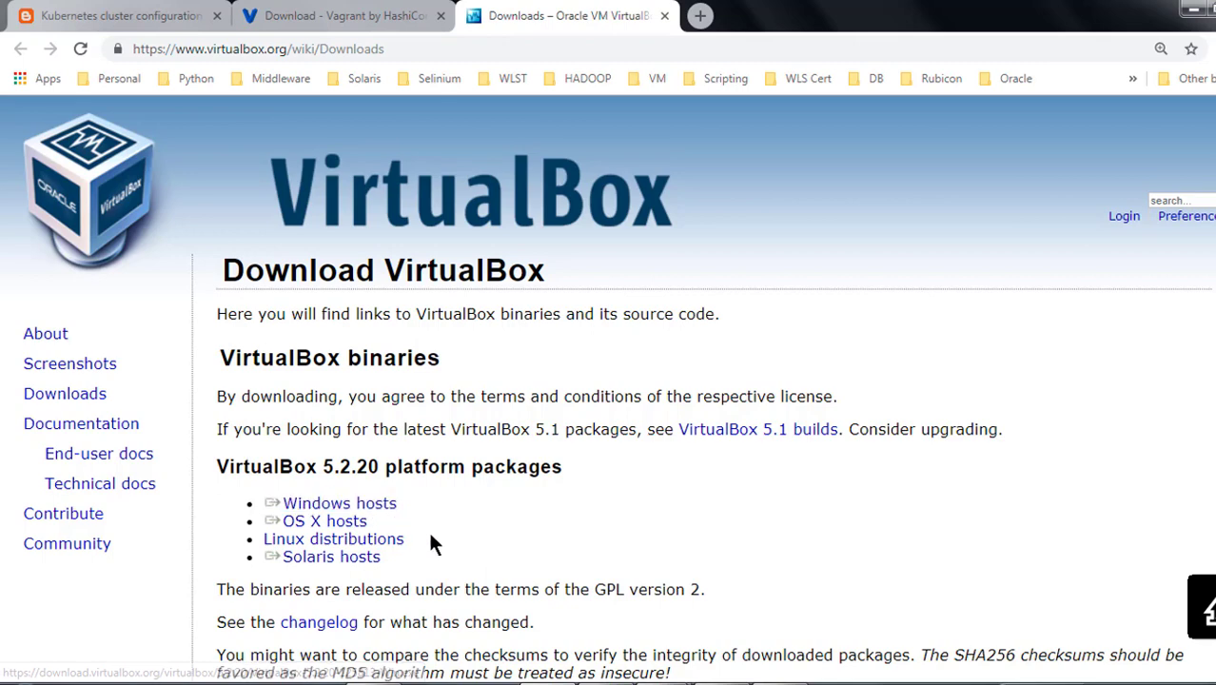
scroll(down, 3)
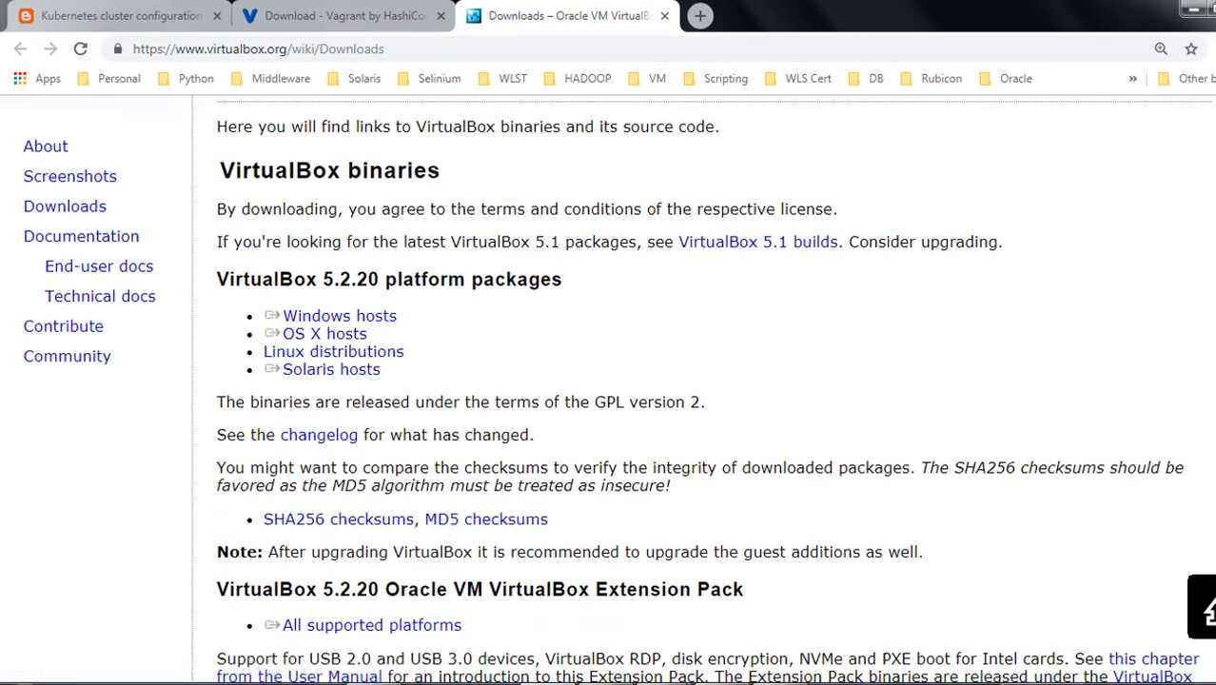
mouse_move(1031, 371)
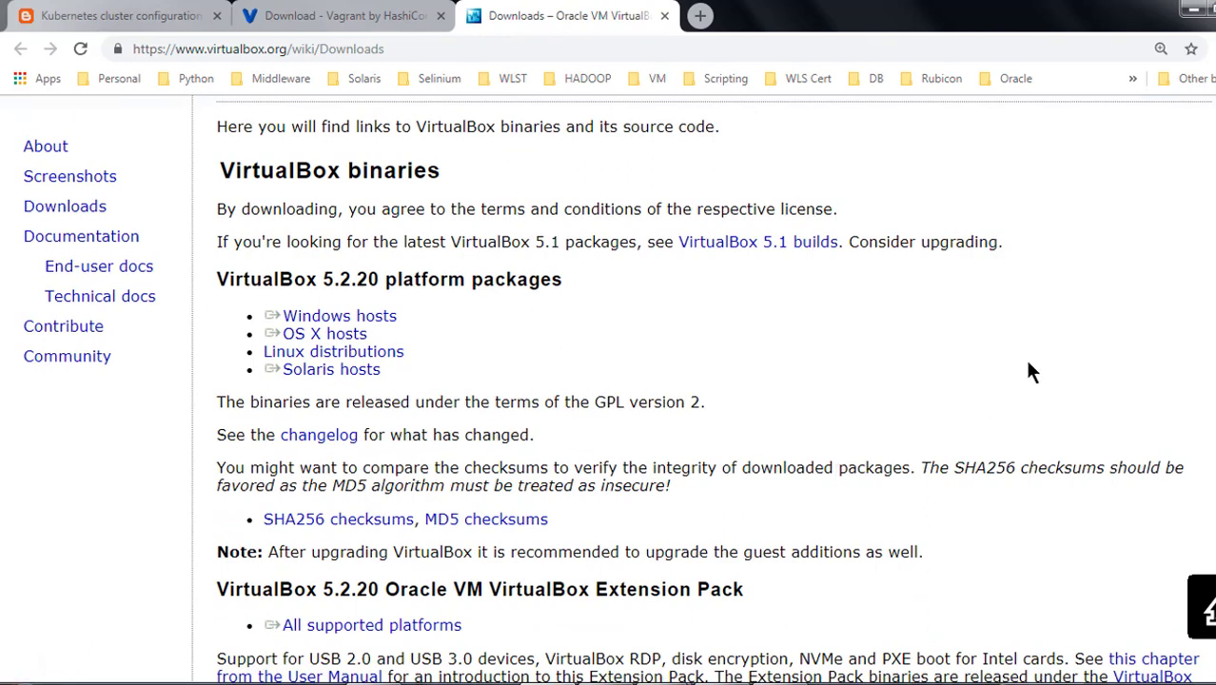
mouse_move(917, 609)
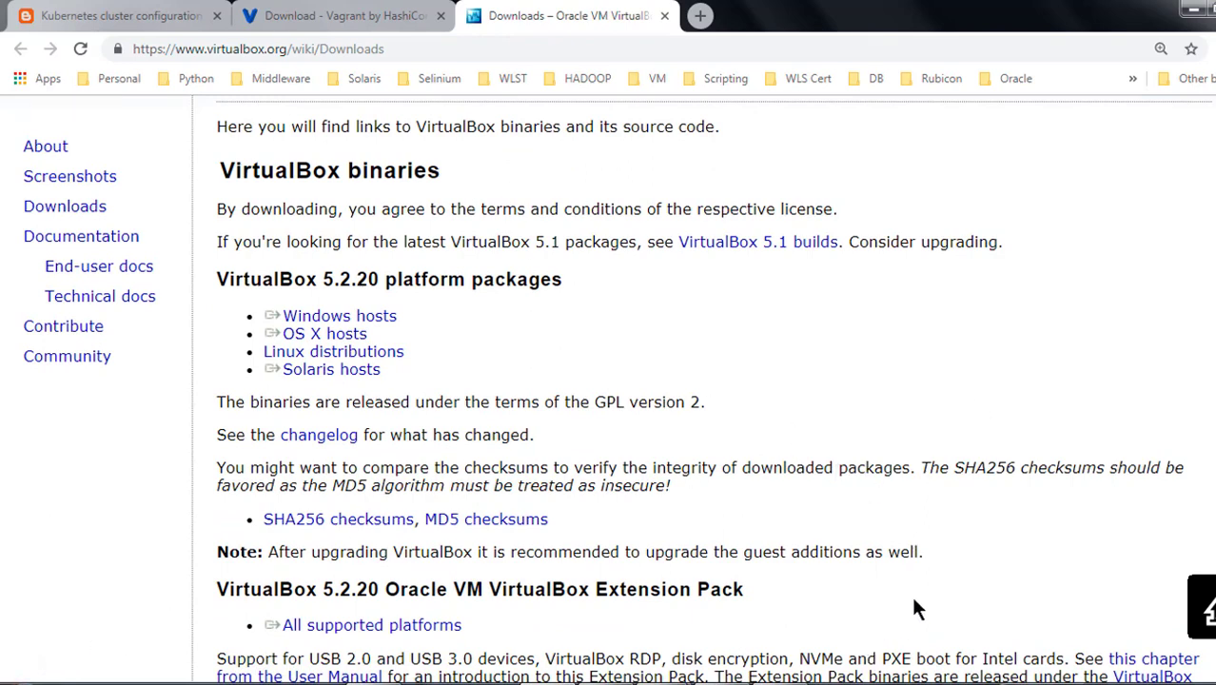
mouse_move(854, 495)
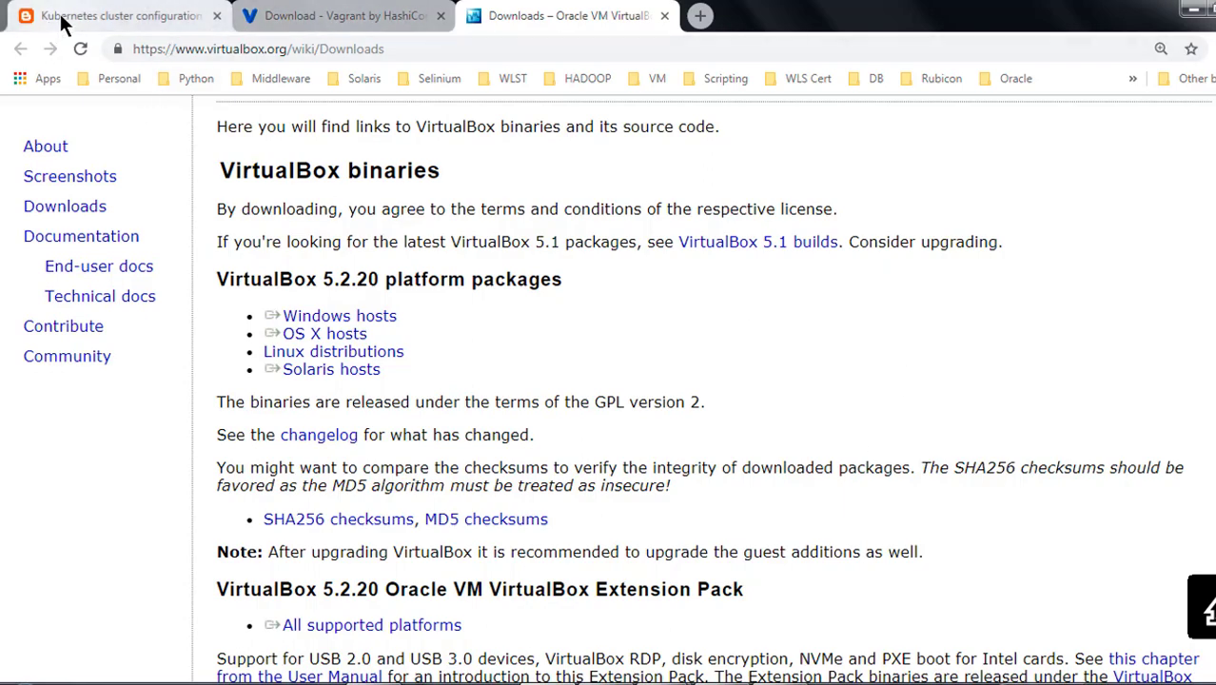
Step: Return to the blog article and select its 'Infrastructure as a Code' Vagrantfile listing
click(115, 15)
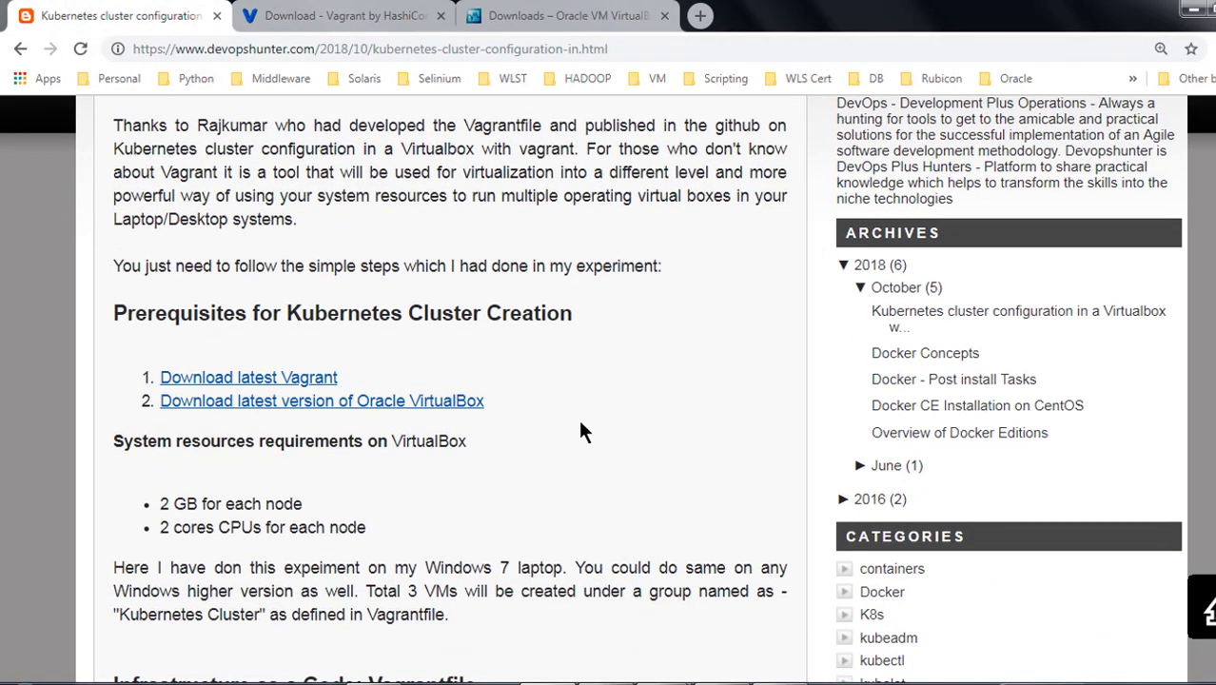
scroll(down, 3)
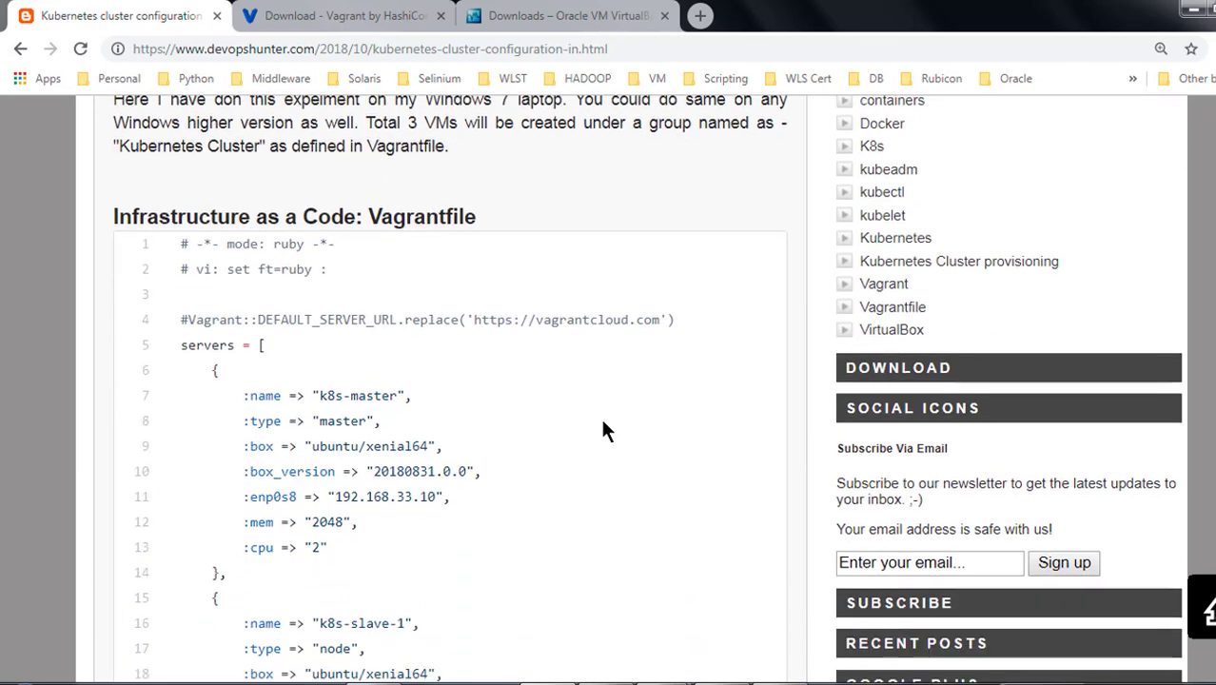
mouse_move(182, 263)
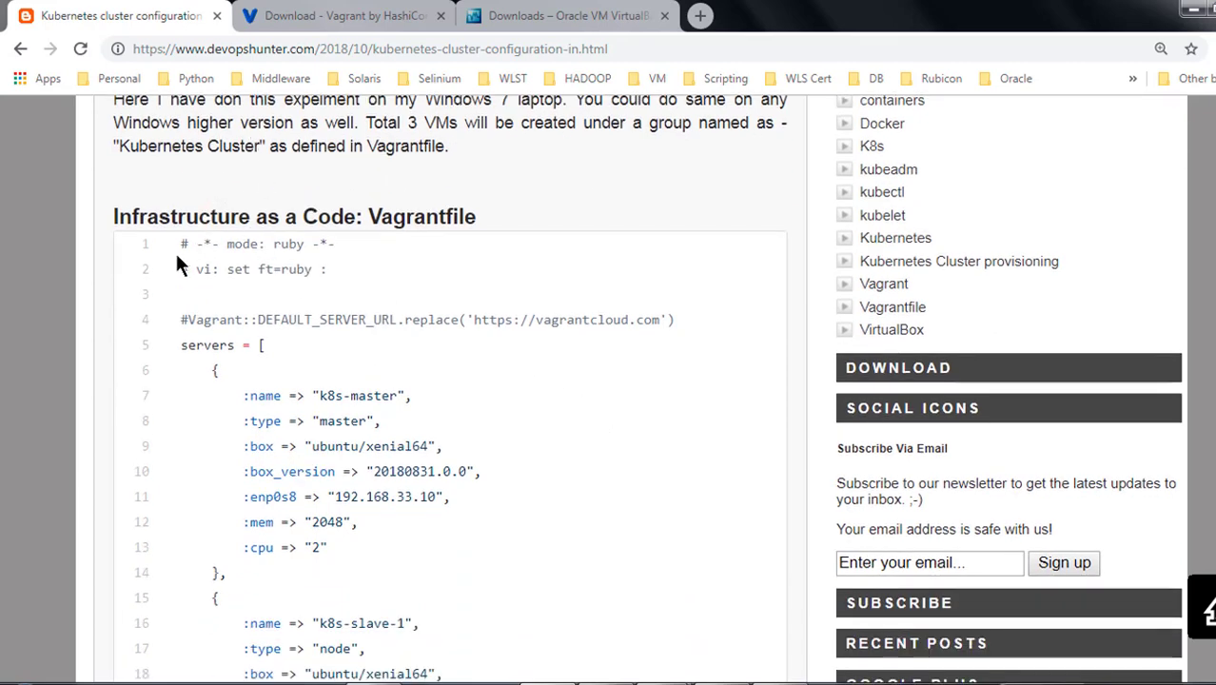
drag(180, 243, 218, 369)
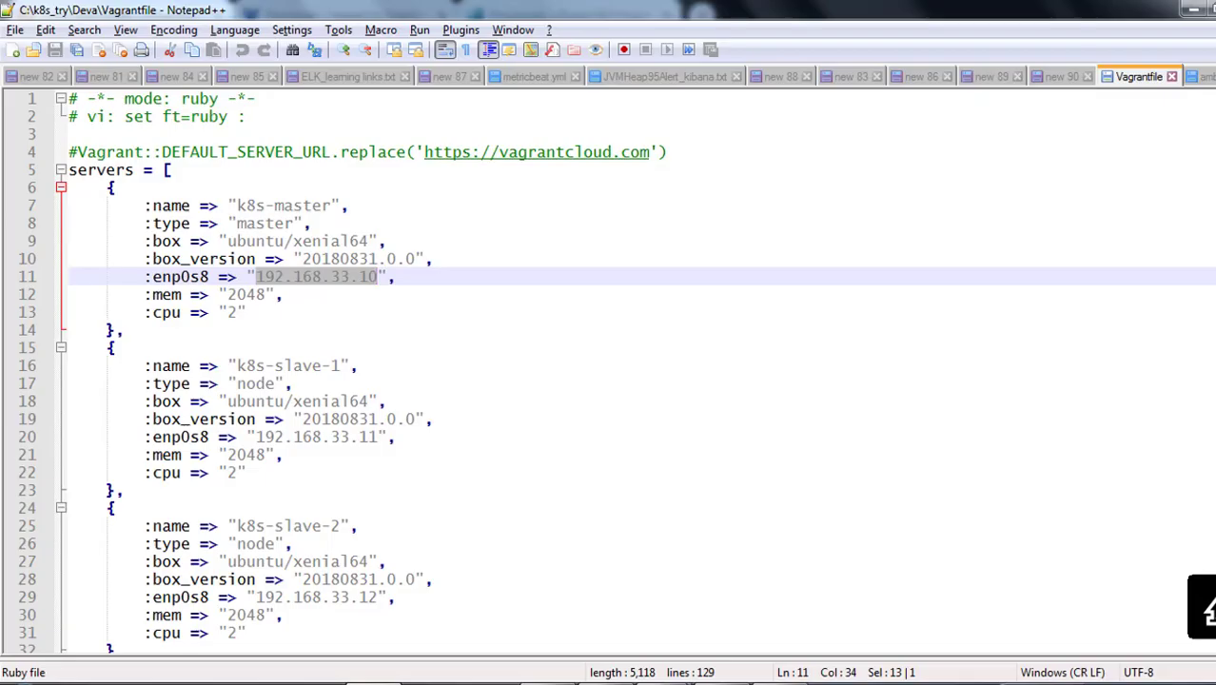
Step: Launch Git CMD from the Start menu and list the C:\k8s_try\Deva folder with dir
click(573, 418)
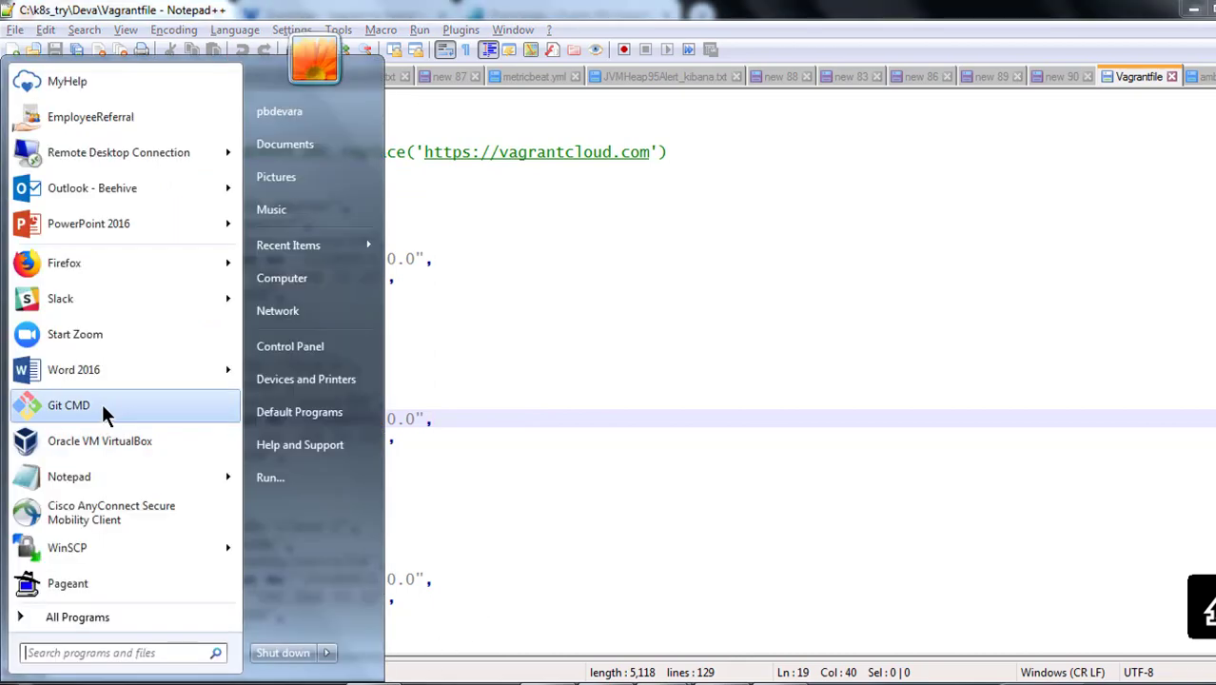
click(68, 405)
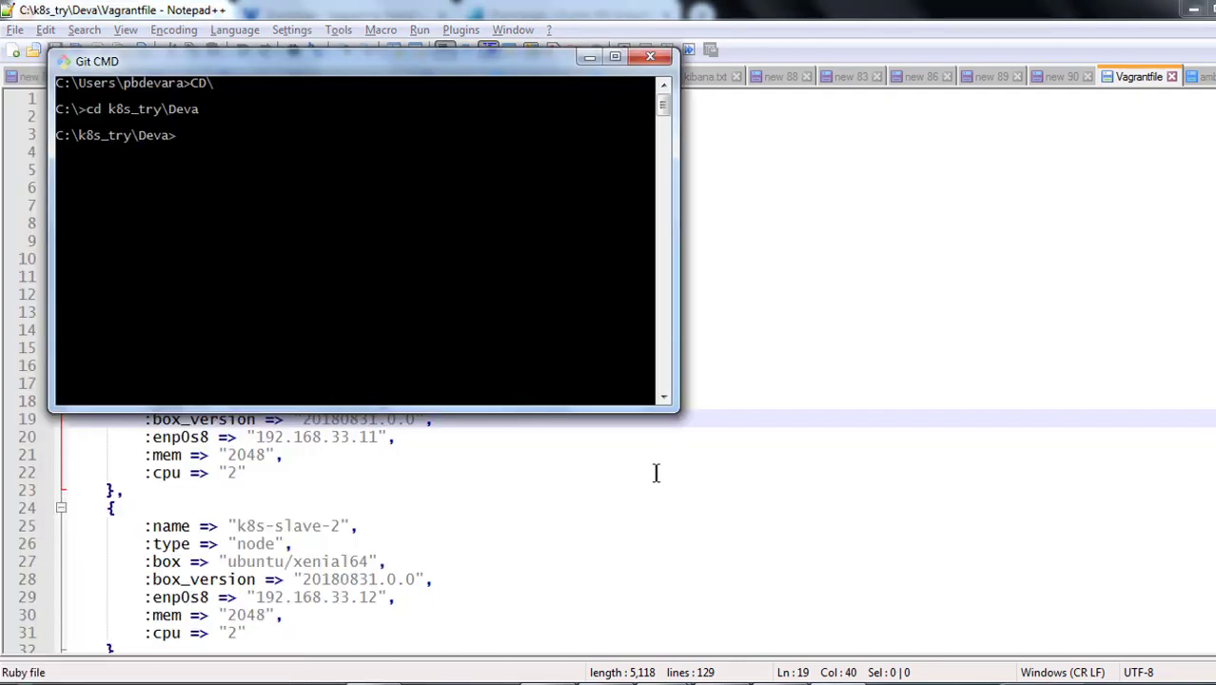
text(dir)
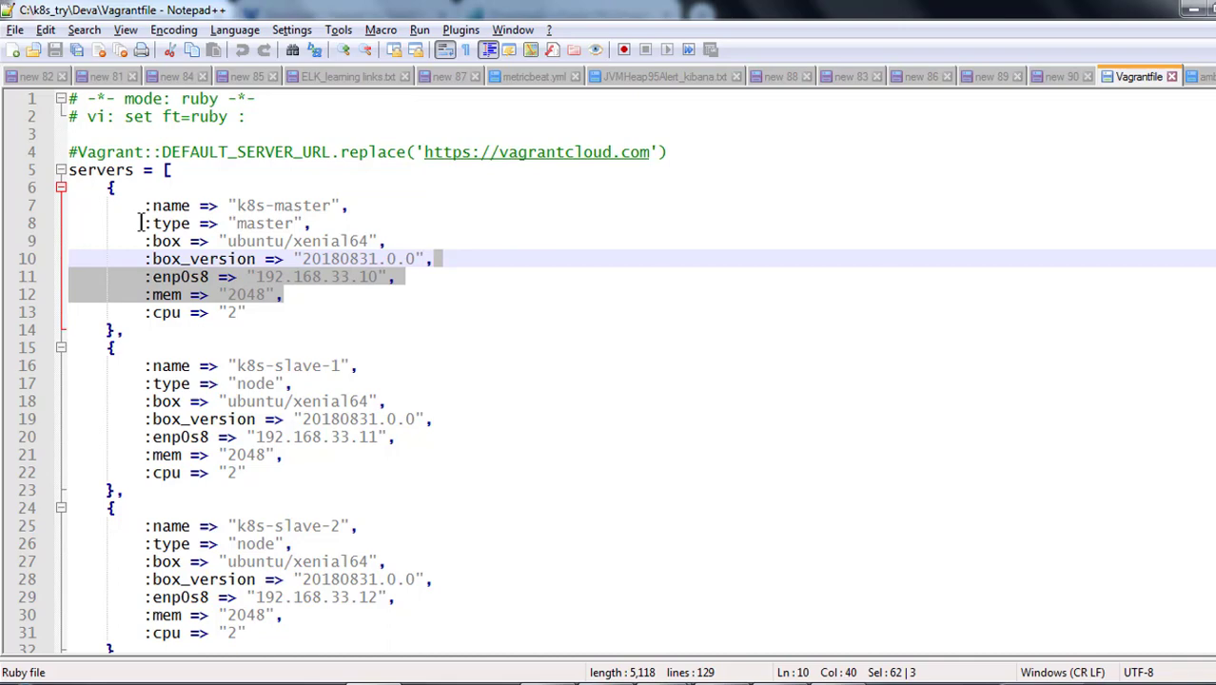
mouse_move(316, 237)
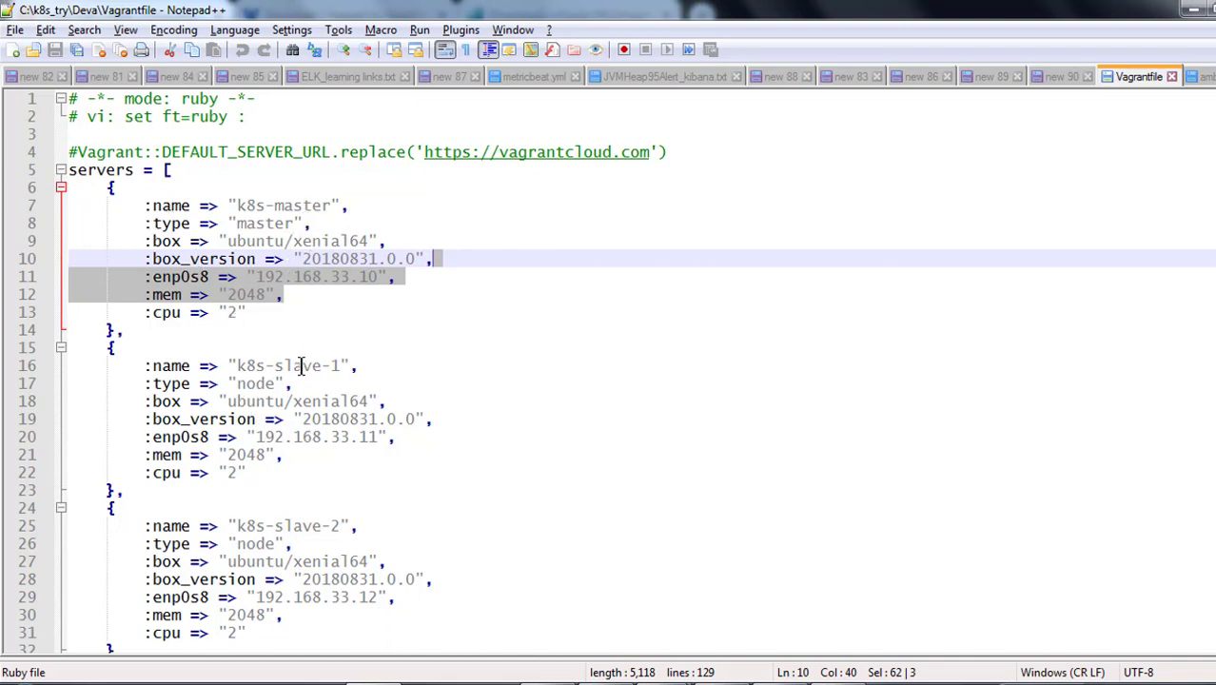
scroll(down, 3)
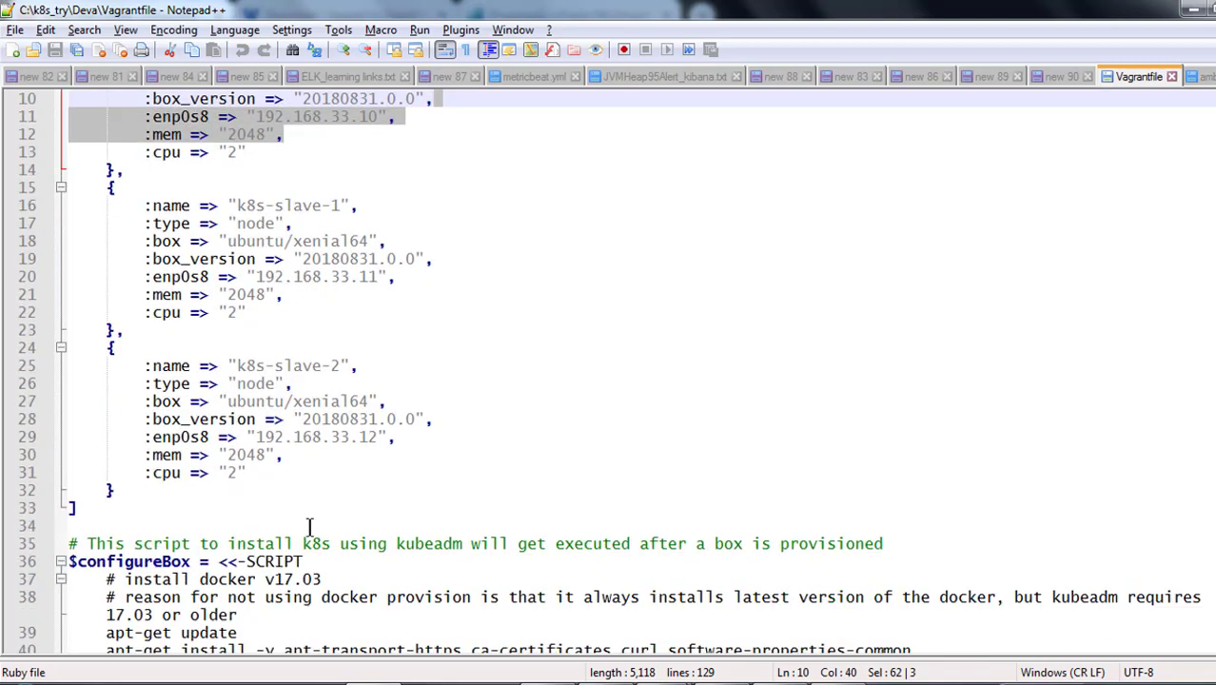
scroll(down, 3)
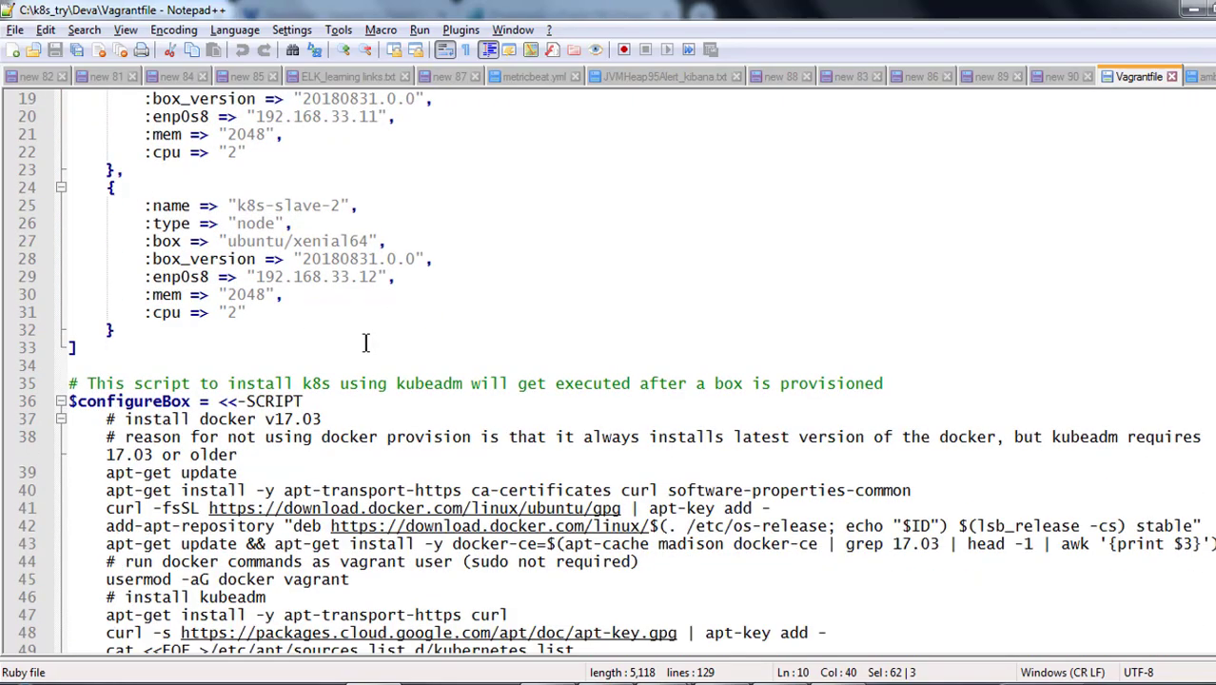
scroll(down, 3)
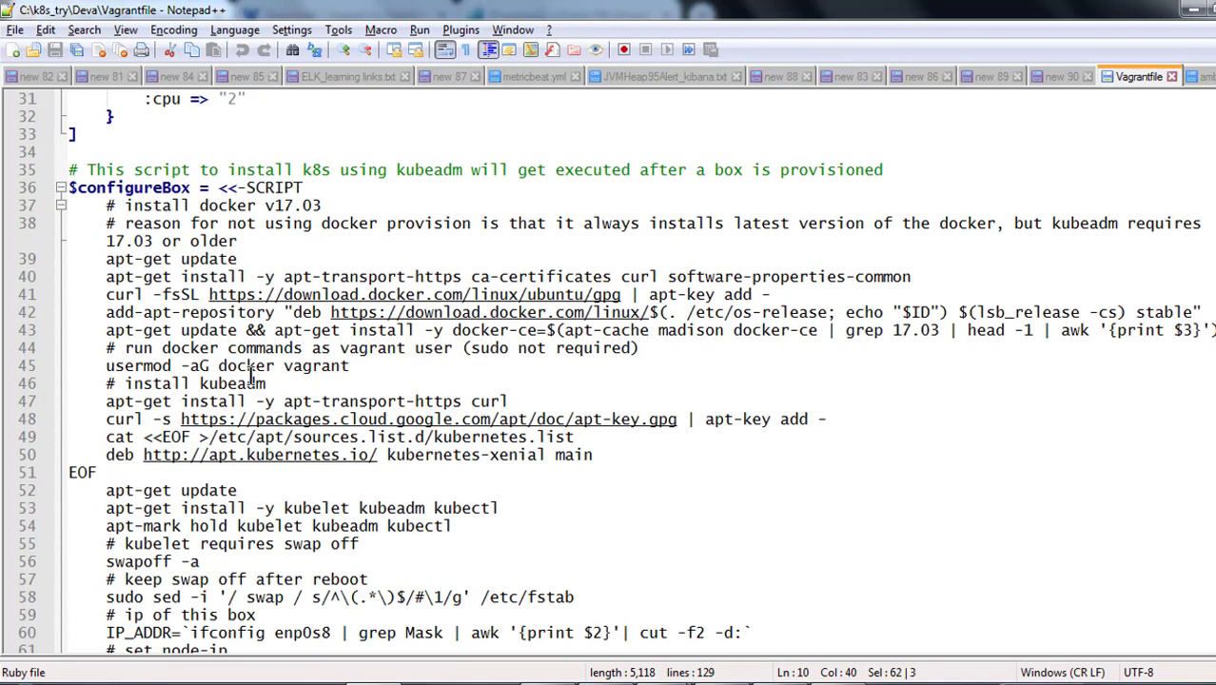
mouse_move(333, 362)
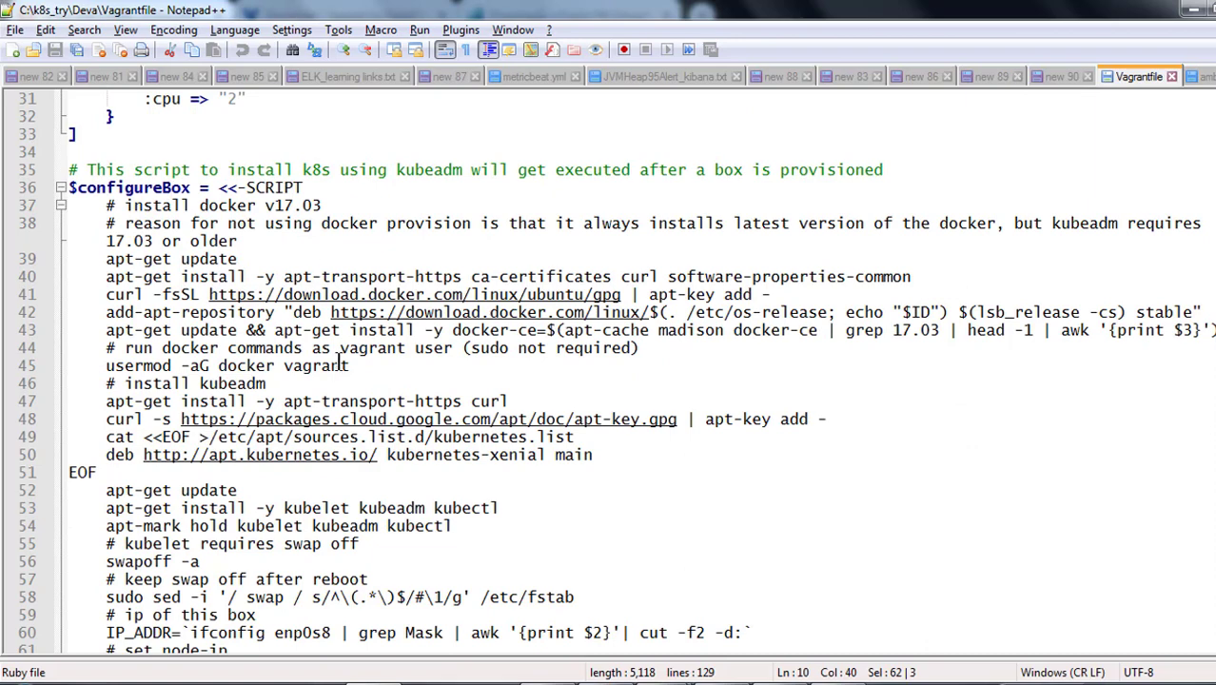
mouse_move(415, 350)
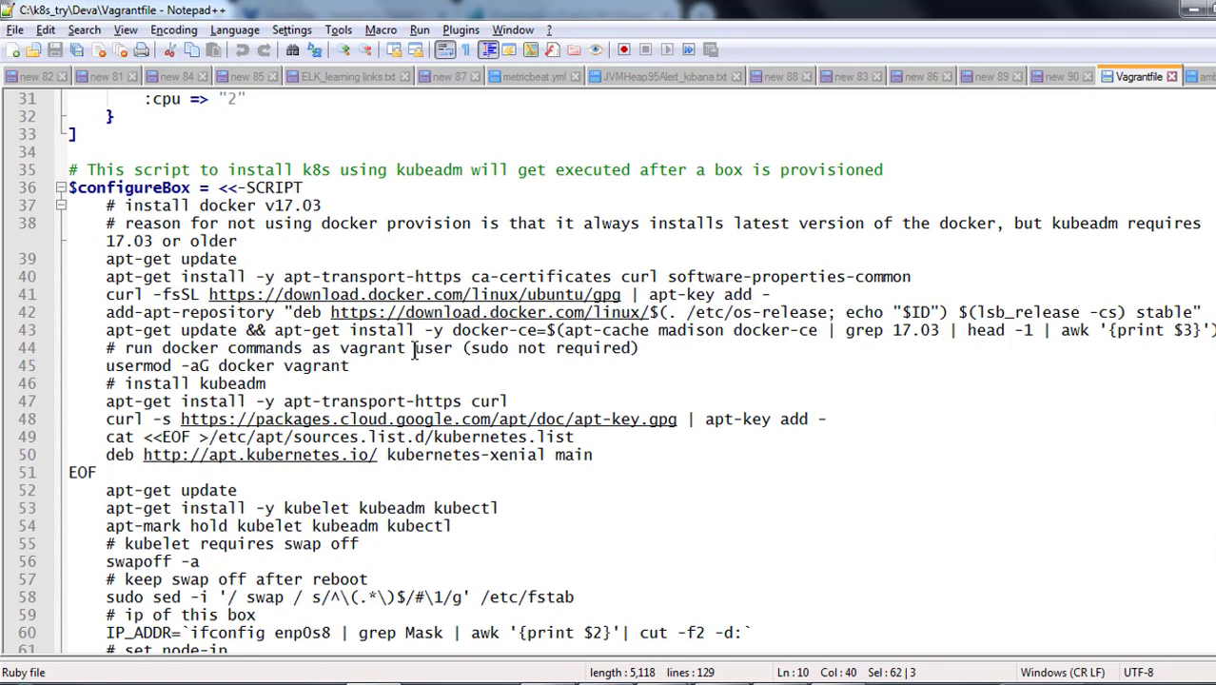
mouse_move(521, 365)
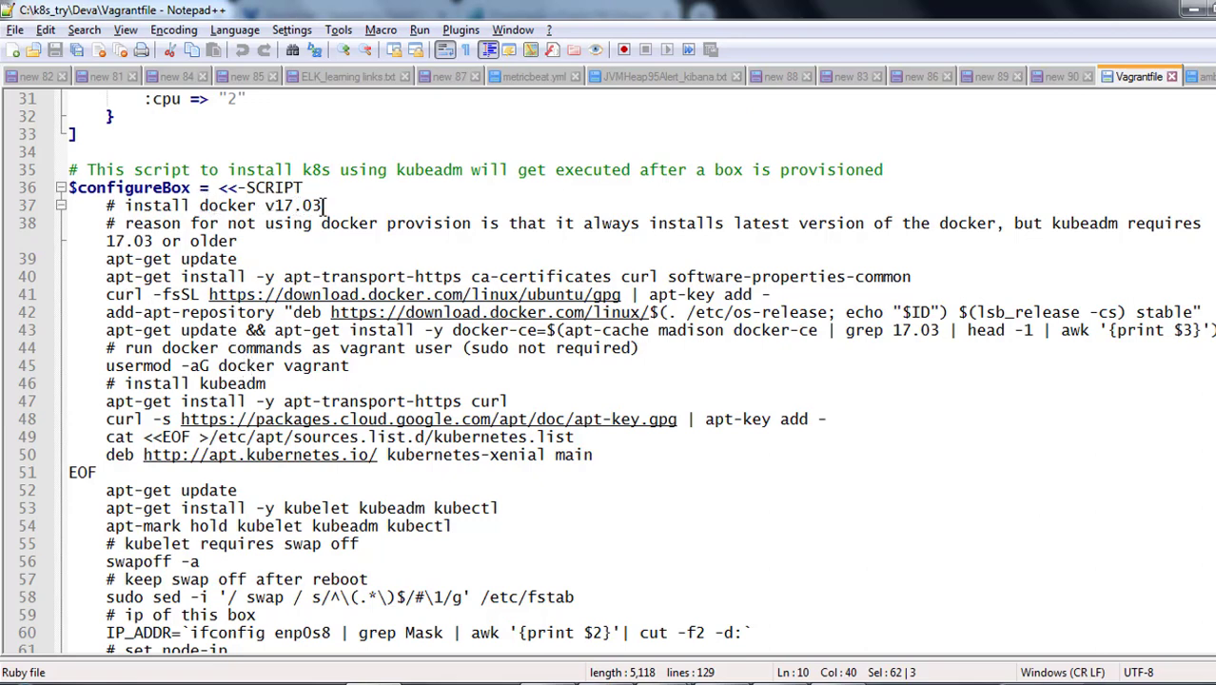
mouse_move(306, 289)
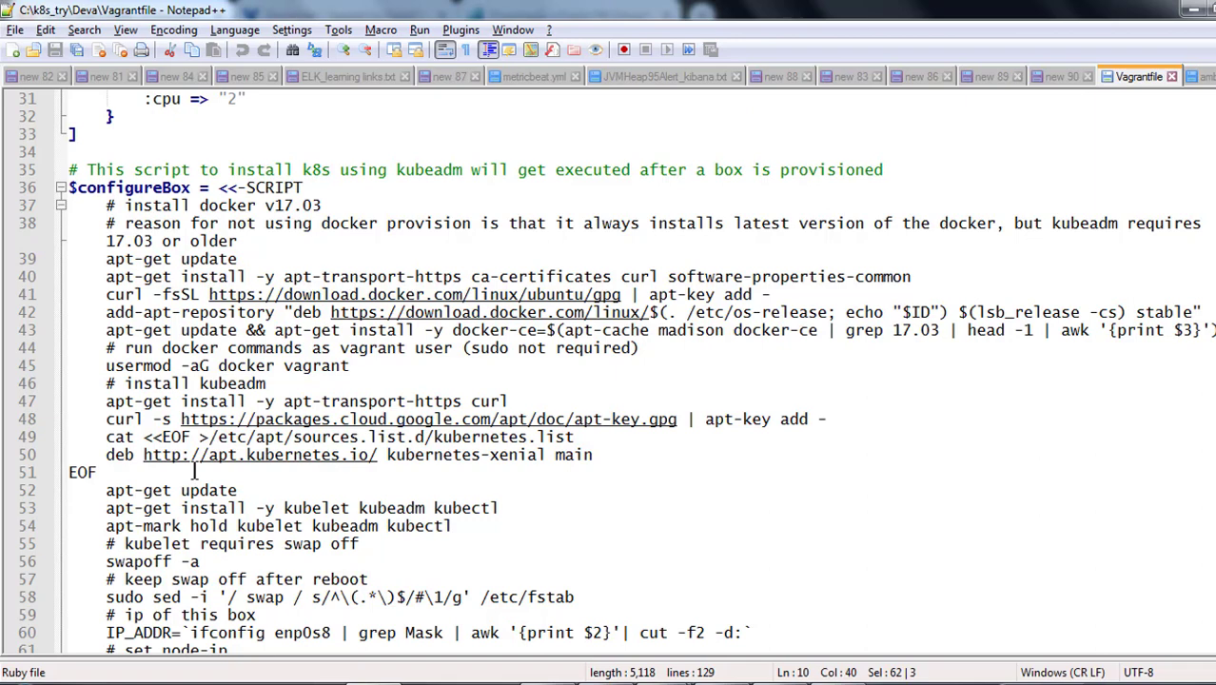
click(287, 506)
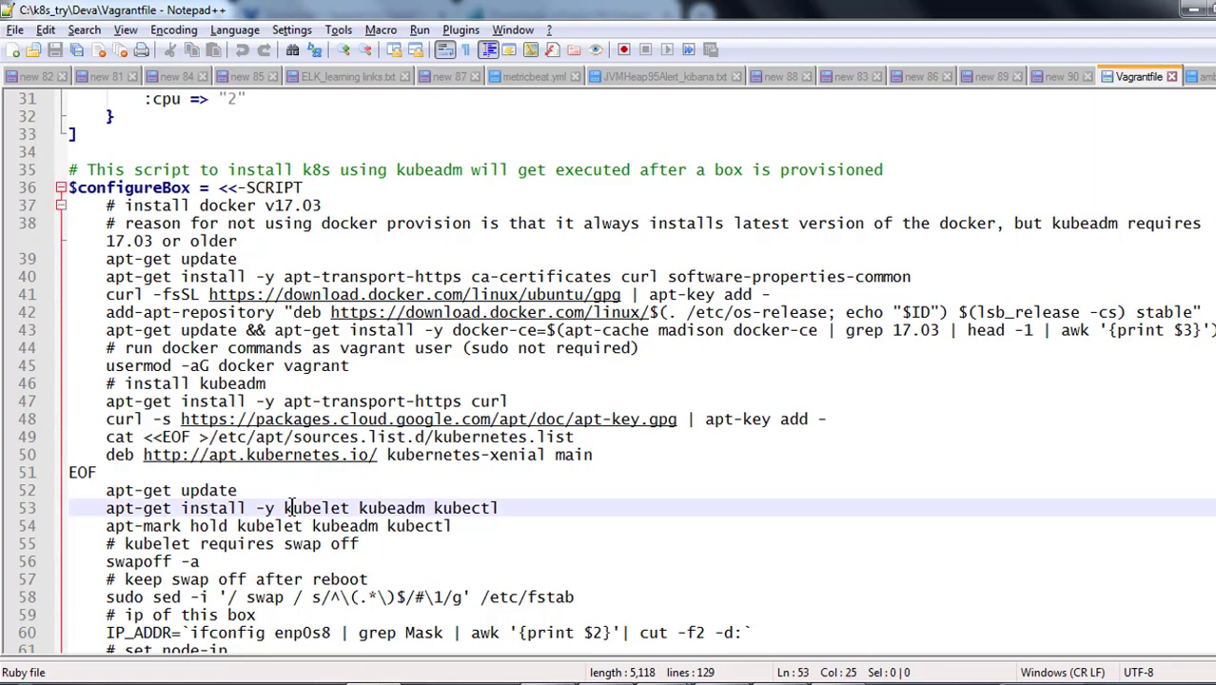
double_click(390, 506)
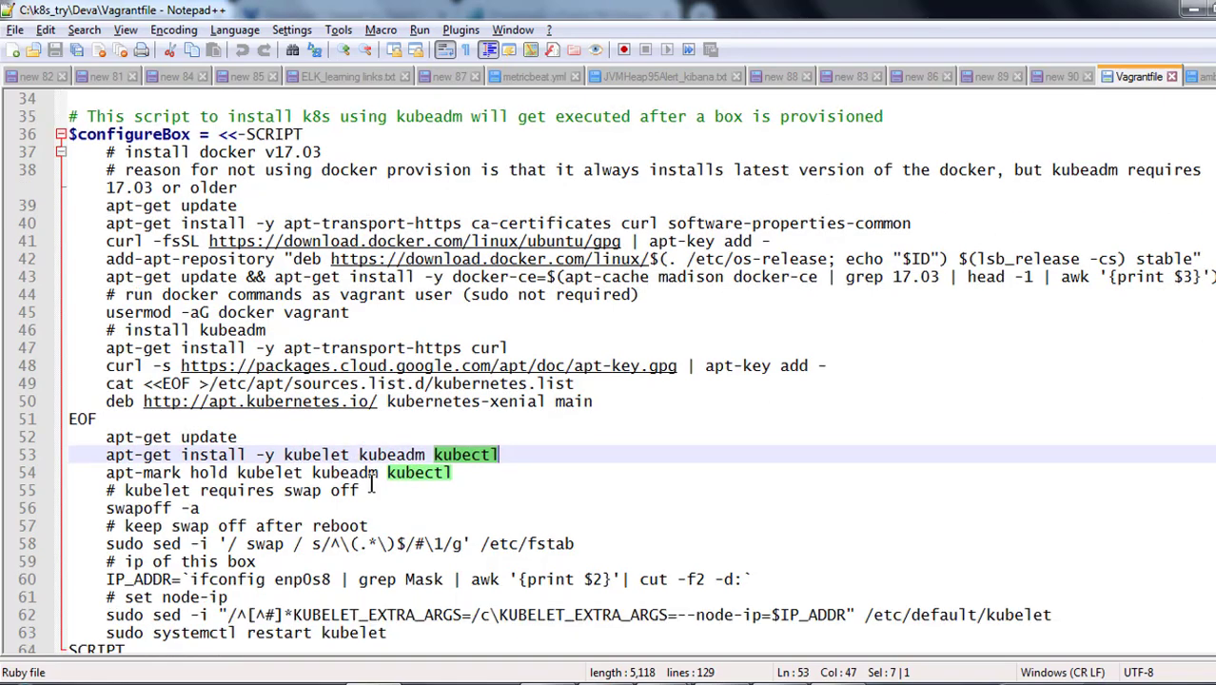
scroll(down, 3)
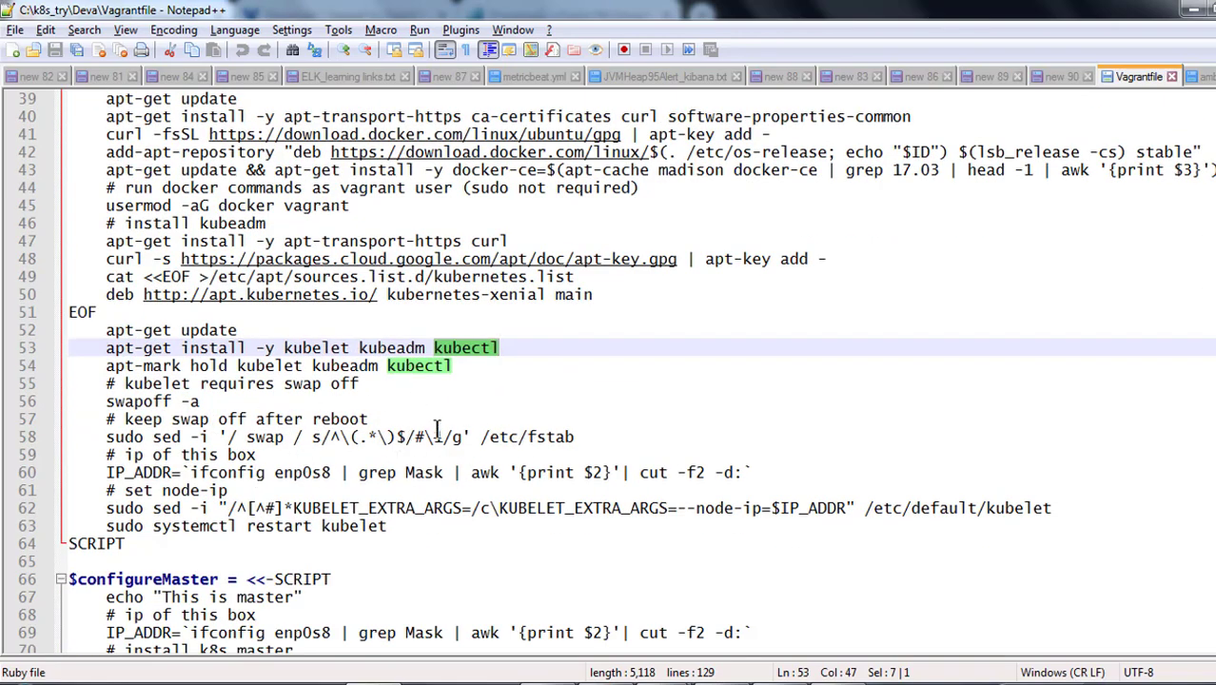
scroll(down, 3)
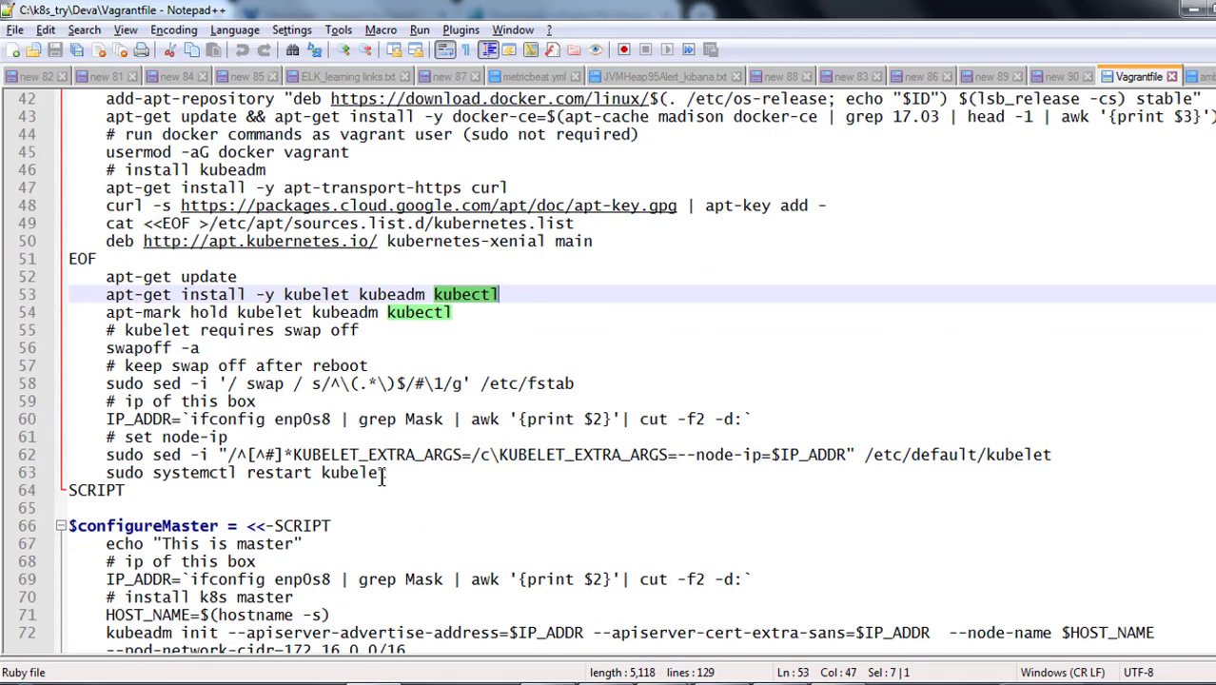
scroll(down, 3)
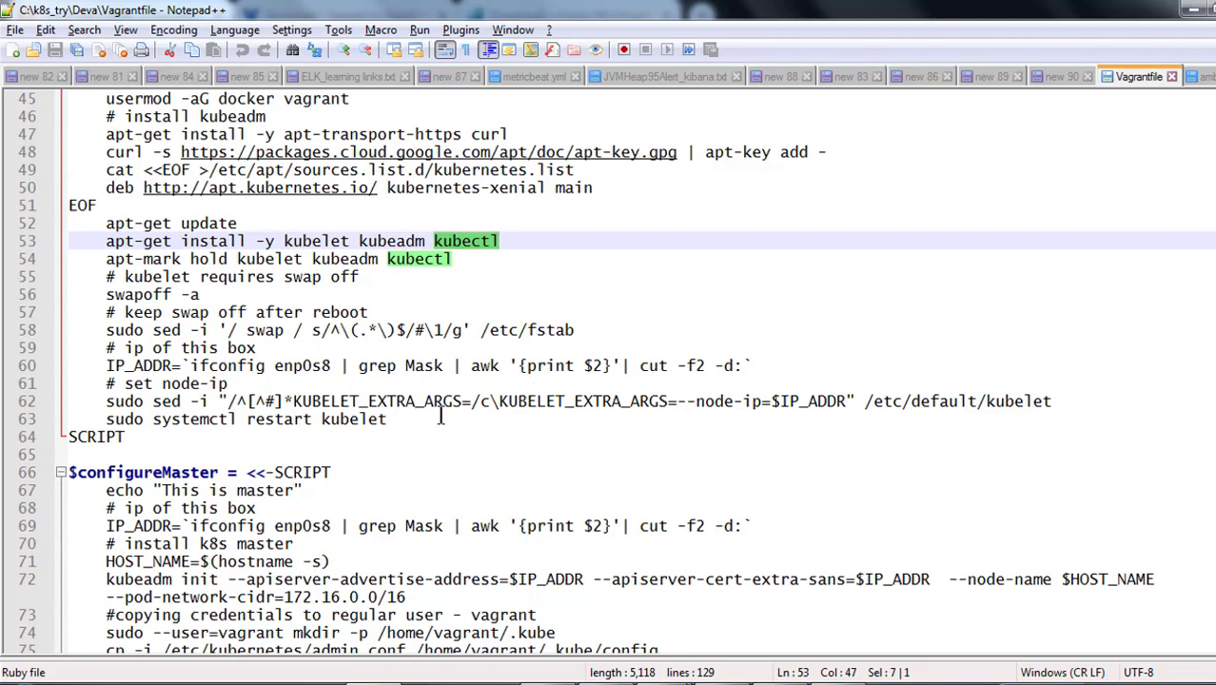
scroll(down, 3)
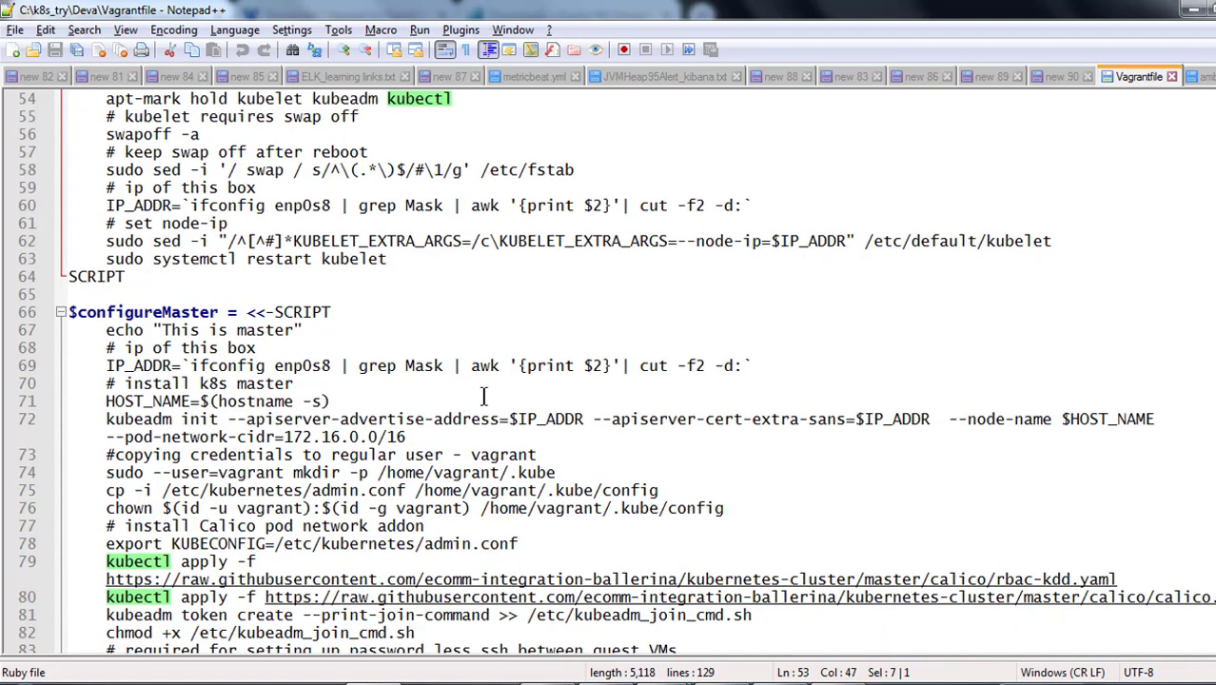
scroll(down, 3)
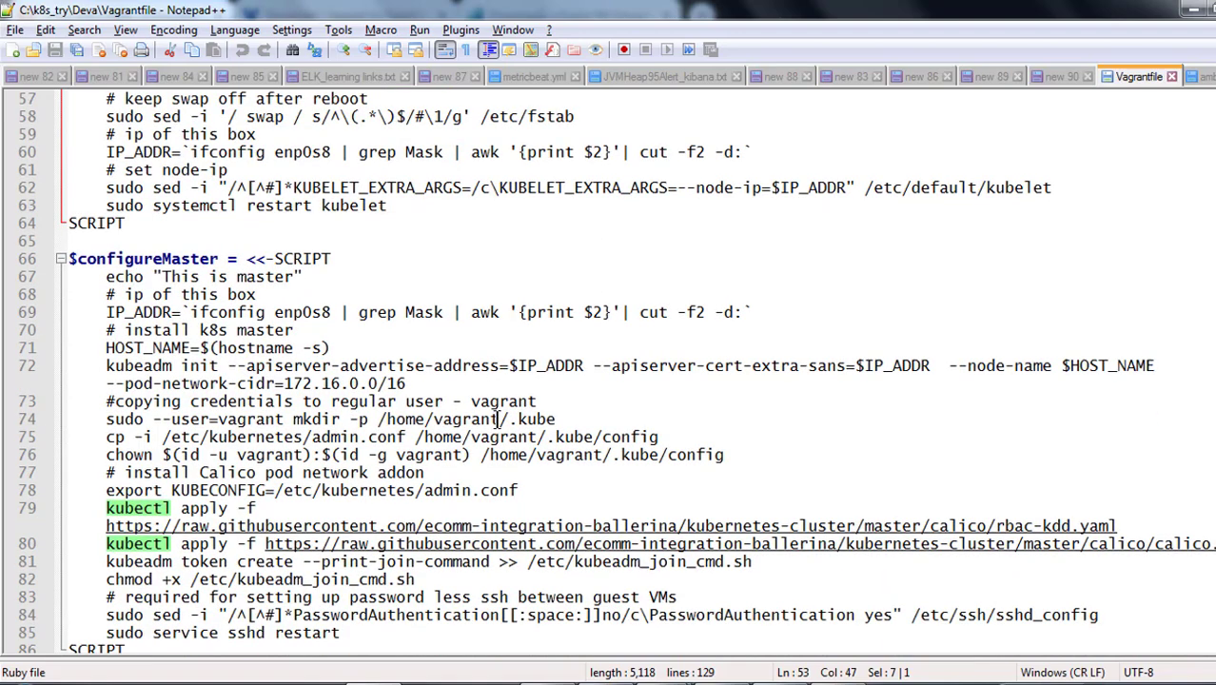
scroll(down, 3)
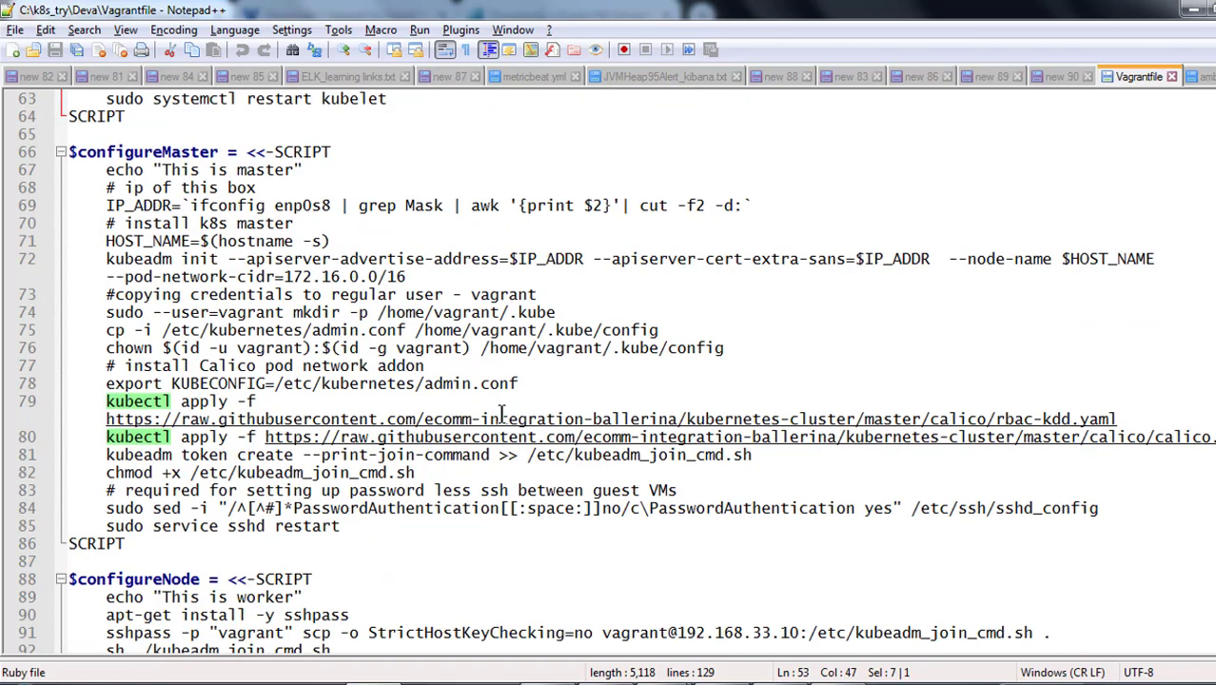
mouse_move(251, 491)
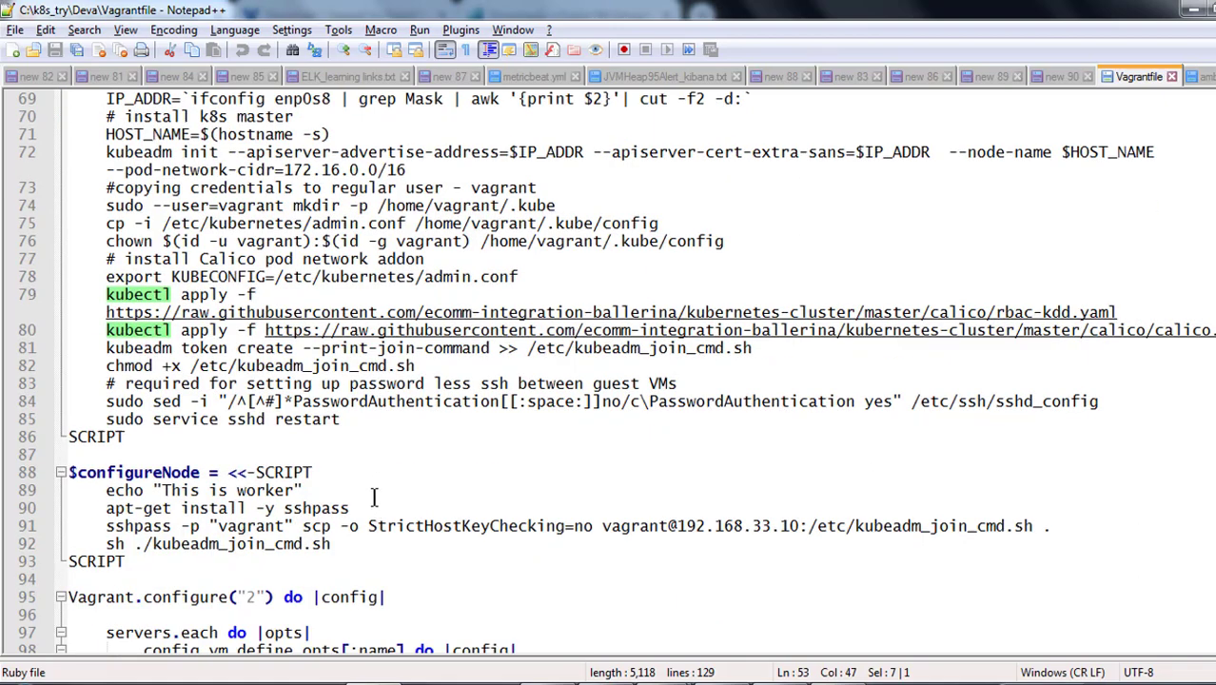
scroll(down, 3)
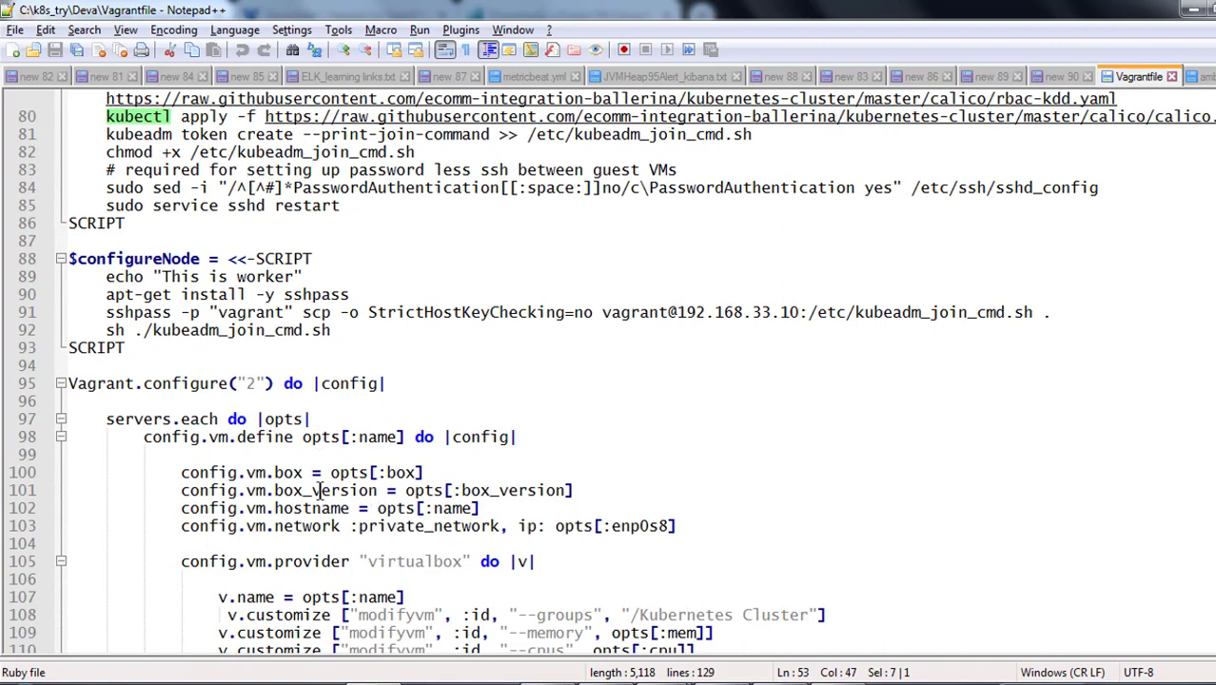
scroll(down, 3)
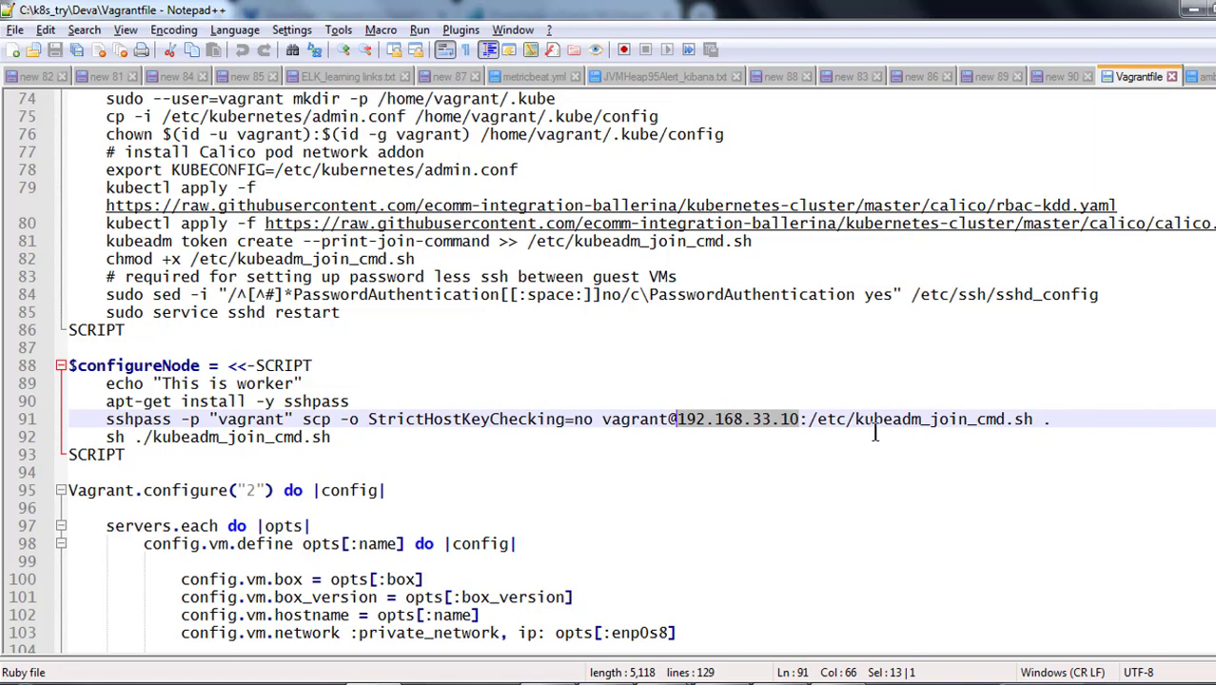
click(855, 418)
text(vagrant up)
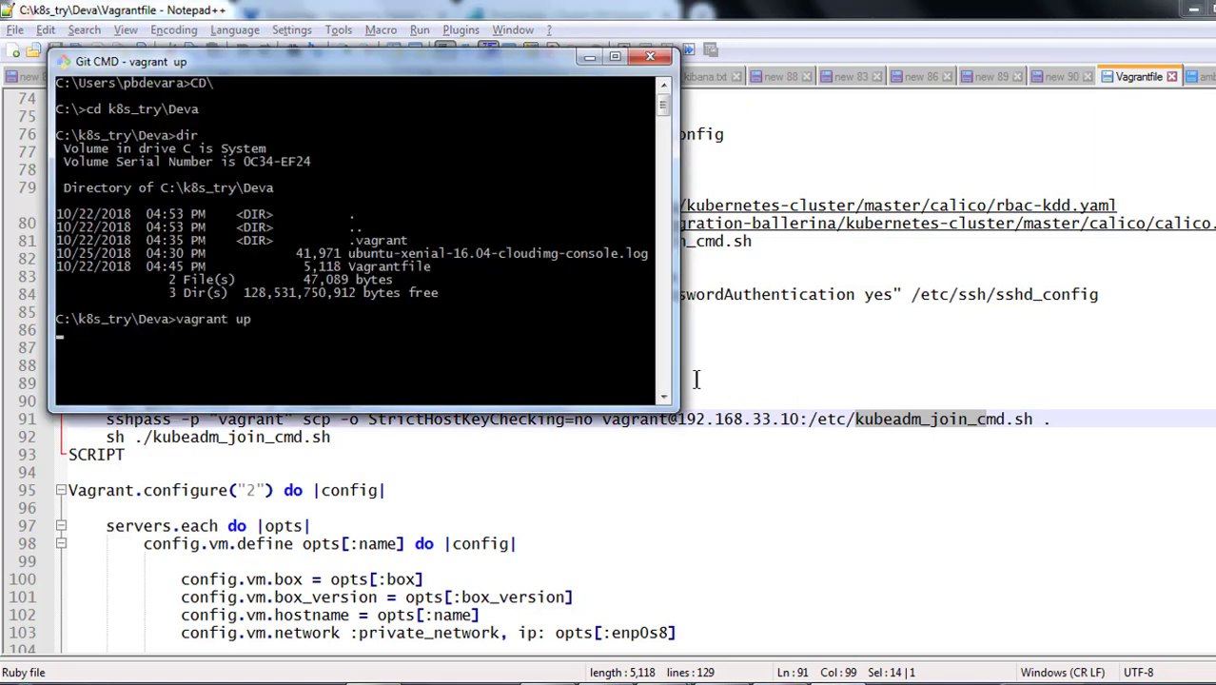
mouse_move(730, 305)
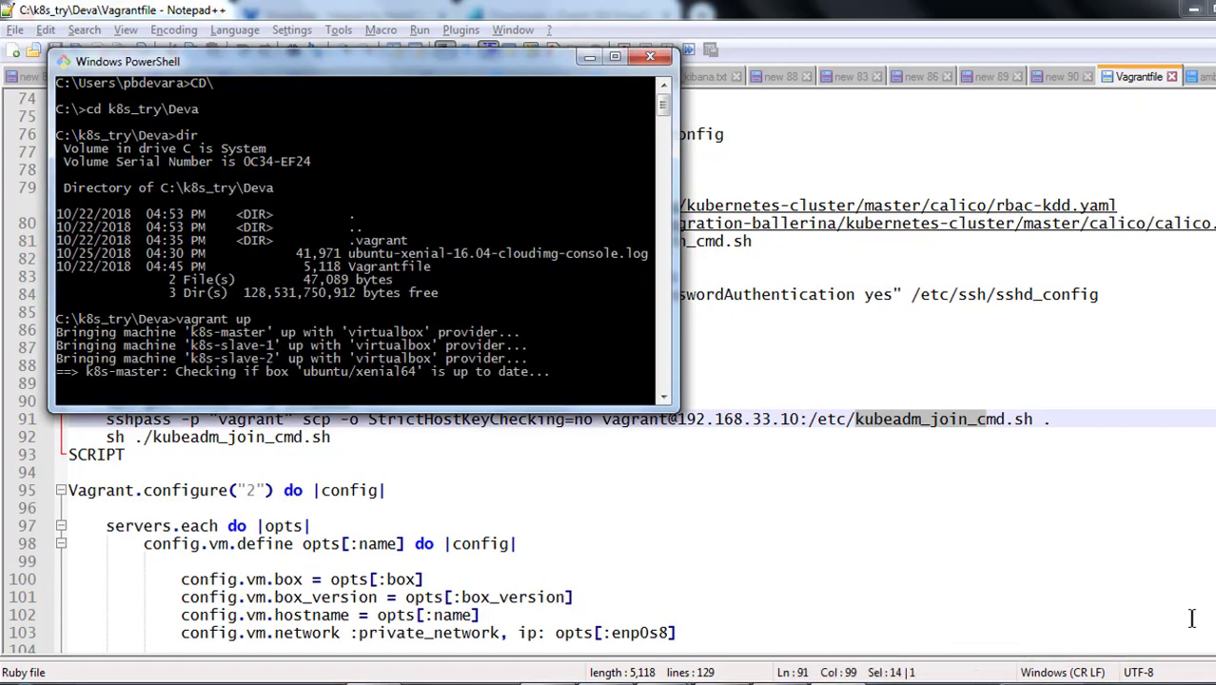
mouse_move(1086, 487)
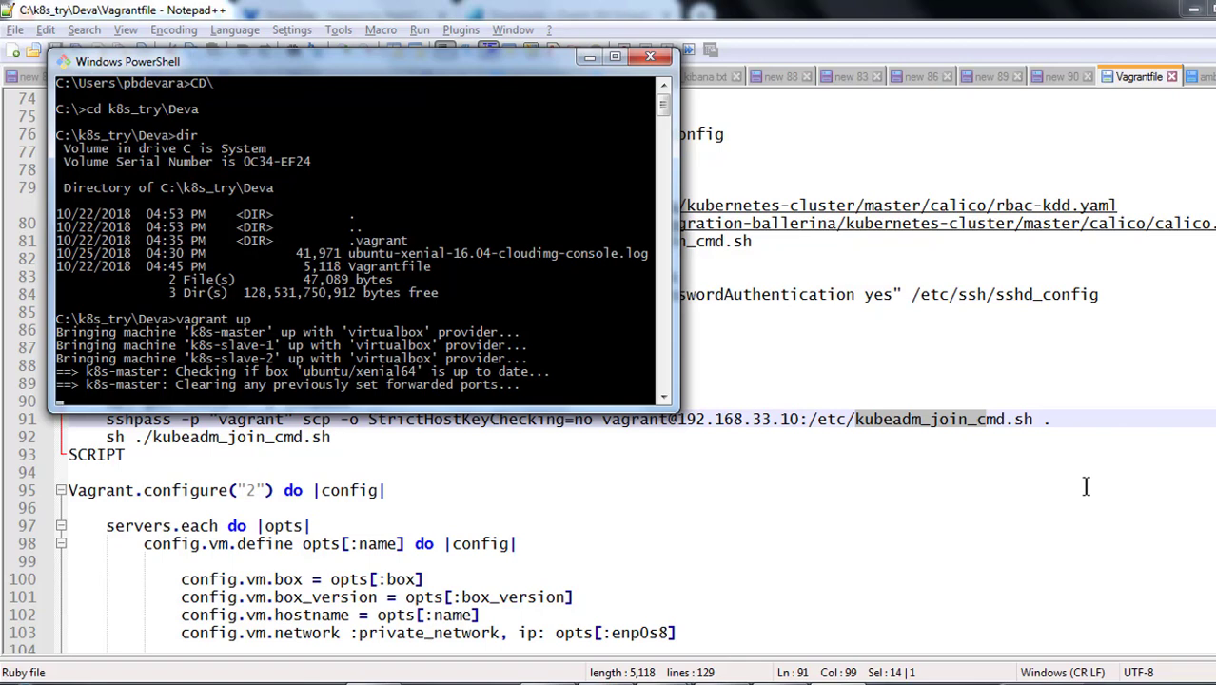
Step: Follow the vagrant up output as k8s-master, k8s-slave-1 and k8s-slave-2 come up provisioned
scroll(down, 3)
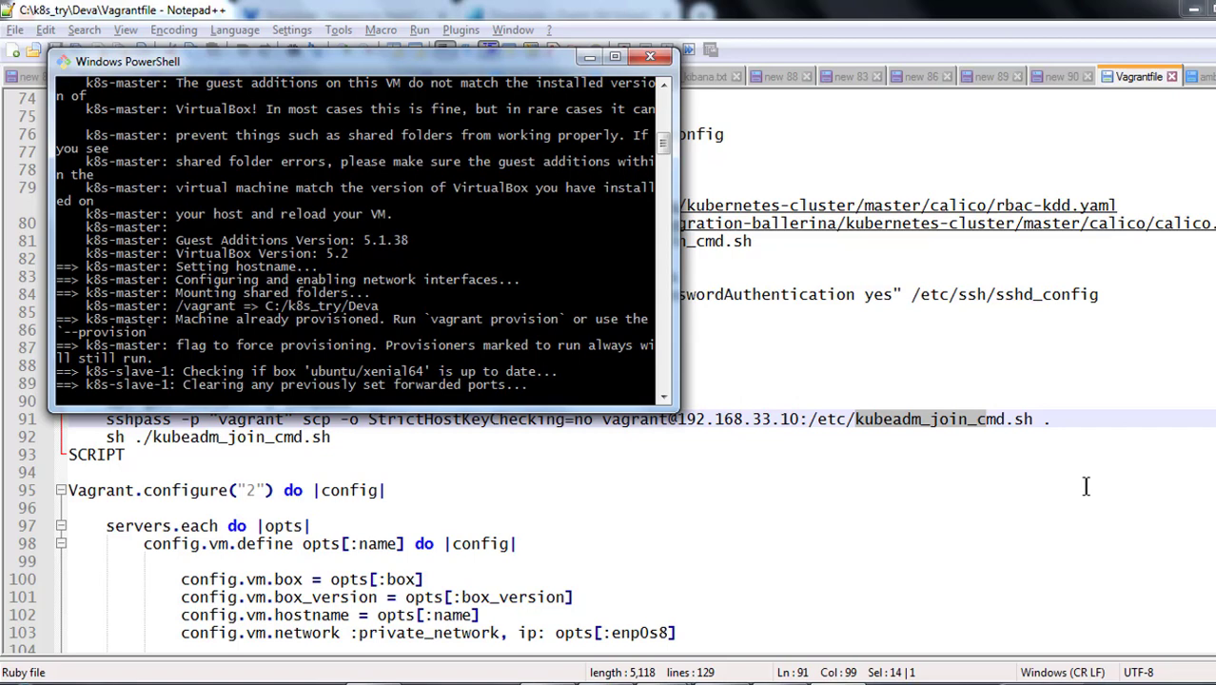
scroll(down, 3)
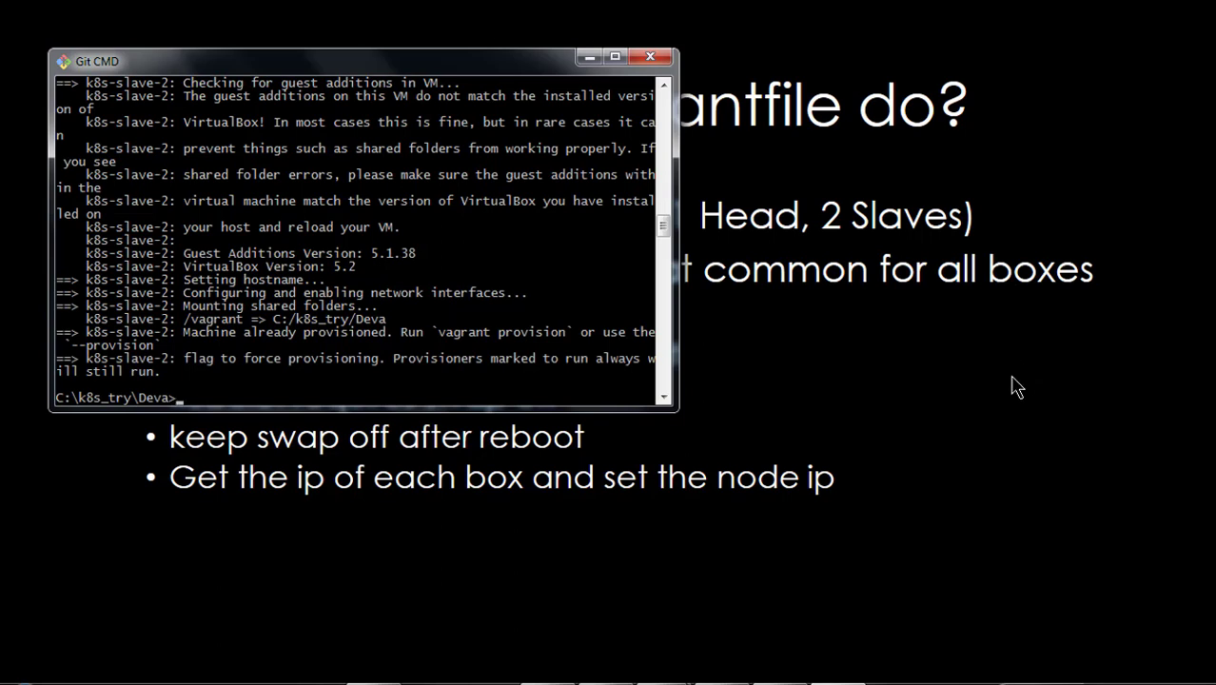
mouse_move(581, 358)
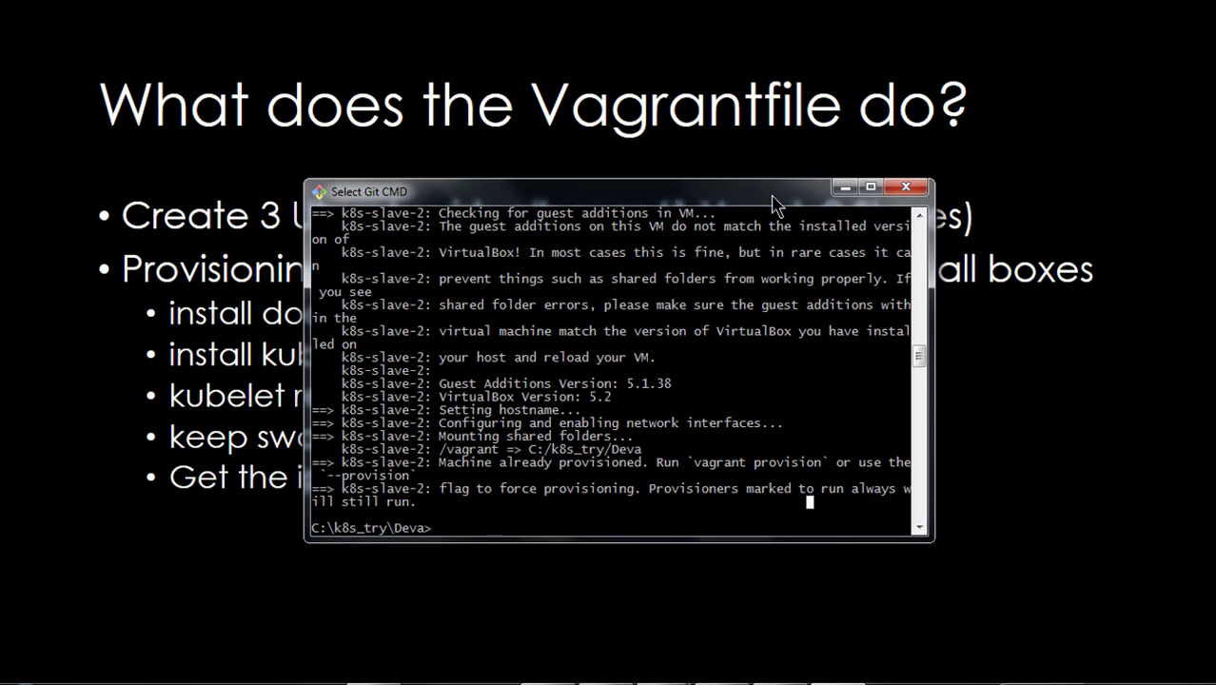
Step: Run vagrant status to see k8s-master and both slaves running under VirtualBox
text(vagrant status)
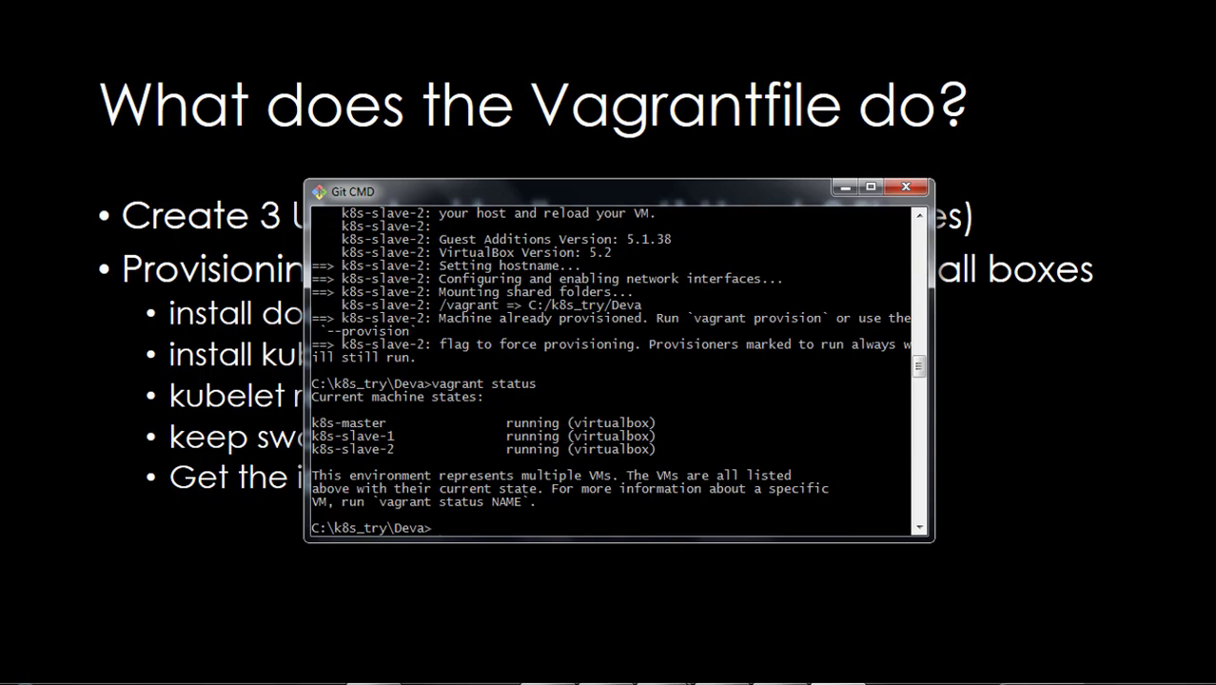
mouse_move(879, 205)
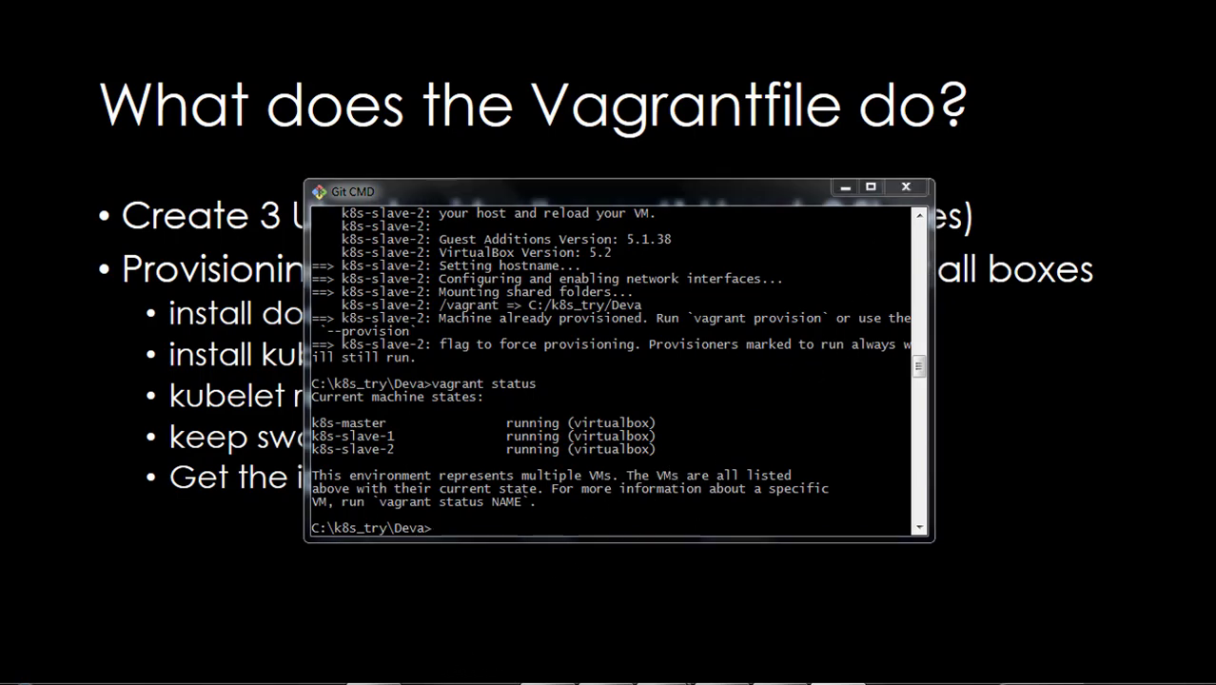
mouse_move(802, 415)
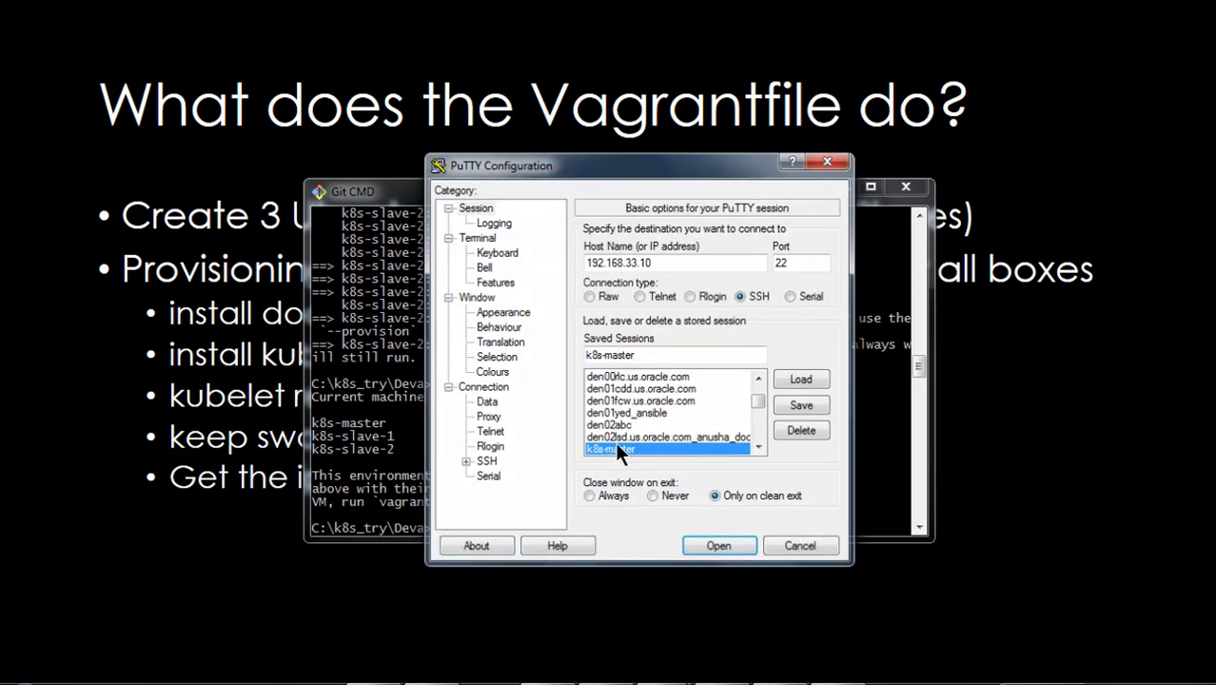
Step: Open the k8s-master PuTTY session, log in as vagrant and run docker -v showing 17.03.3-ce
click(719, 544)
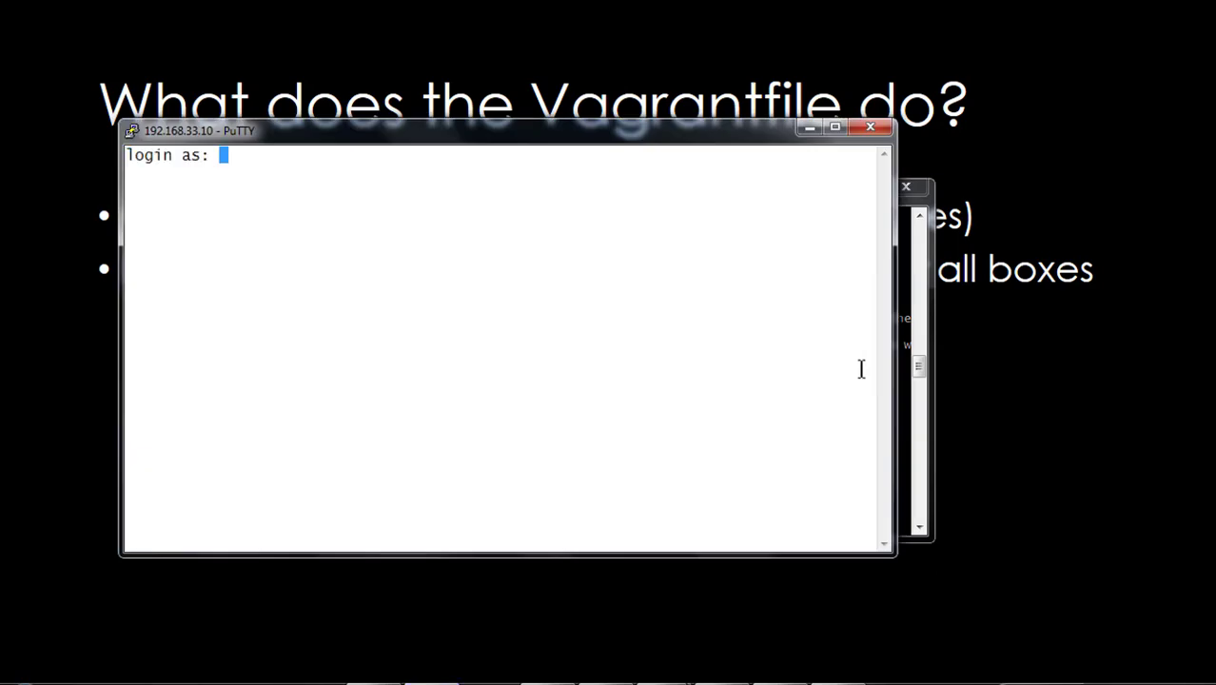
mouse_move(856, 361)
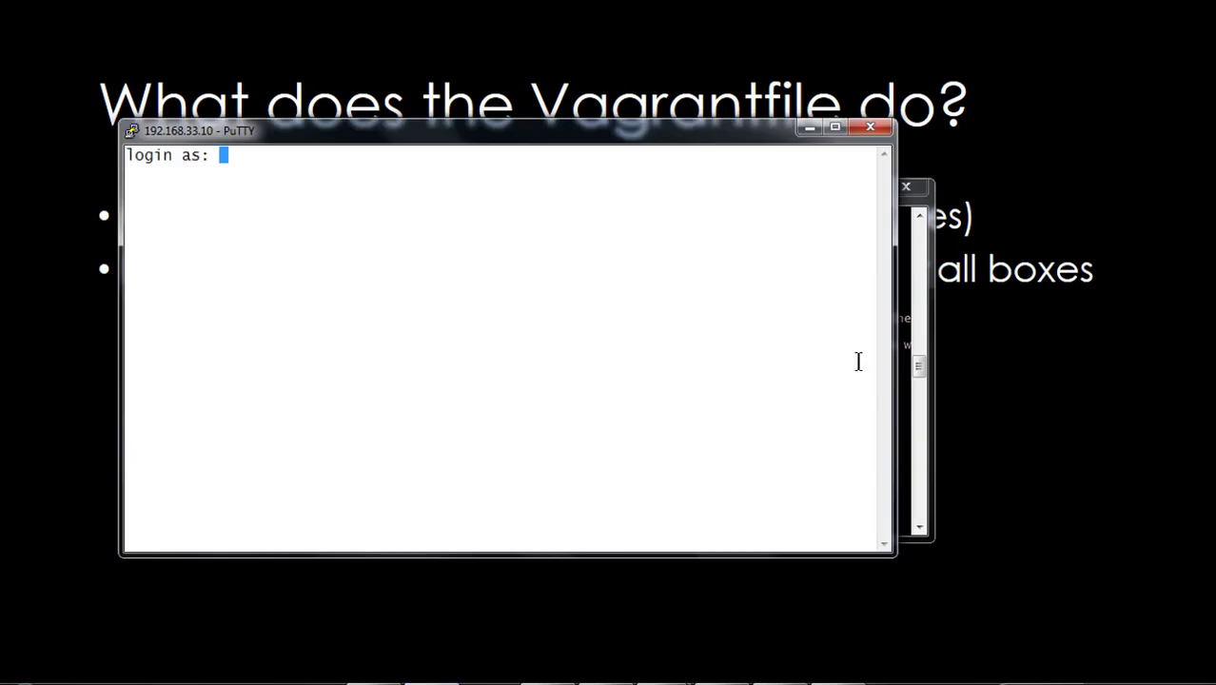
text(vagrant)
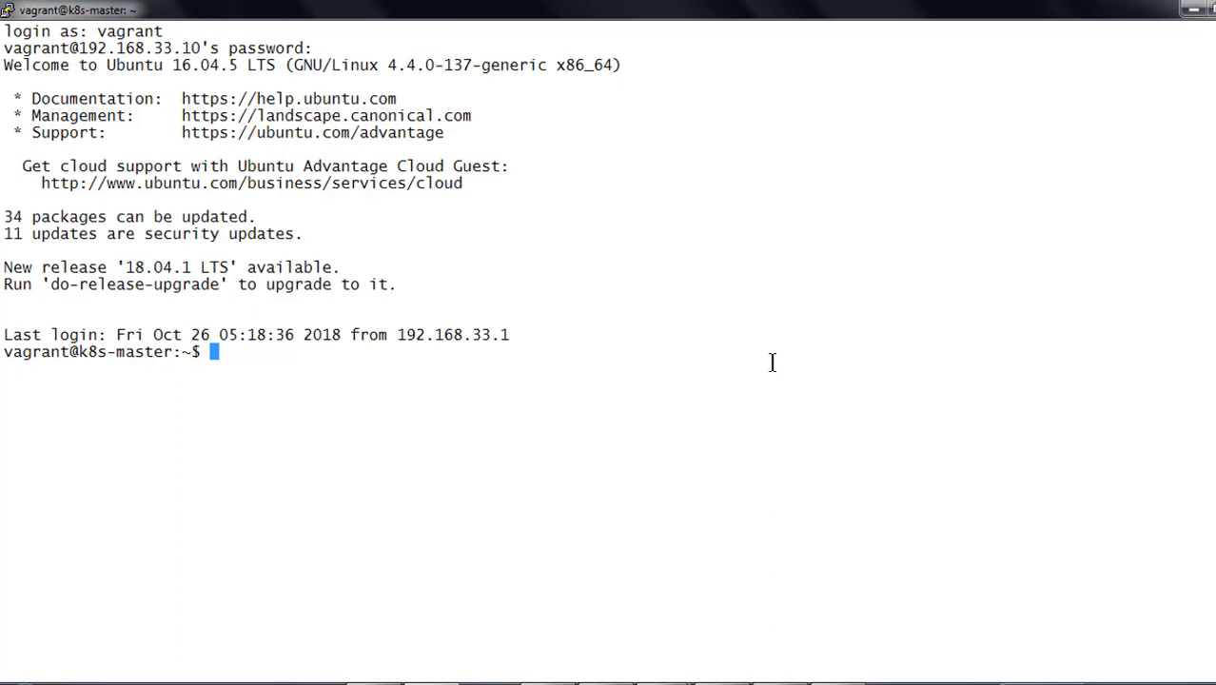
text(docker -v)
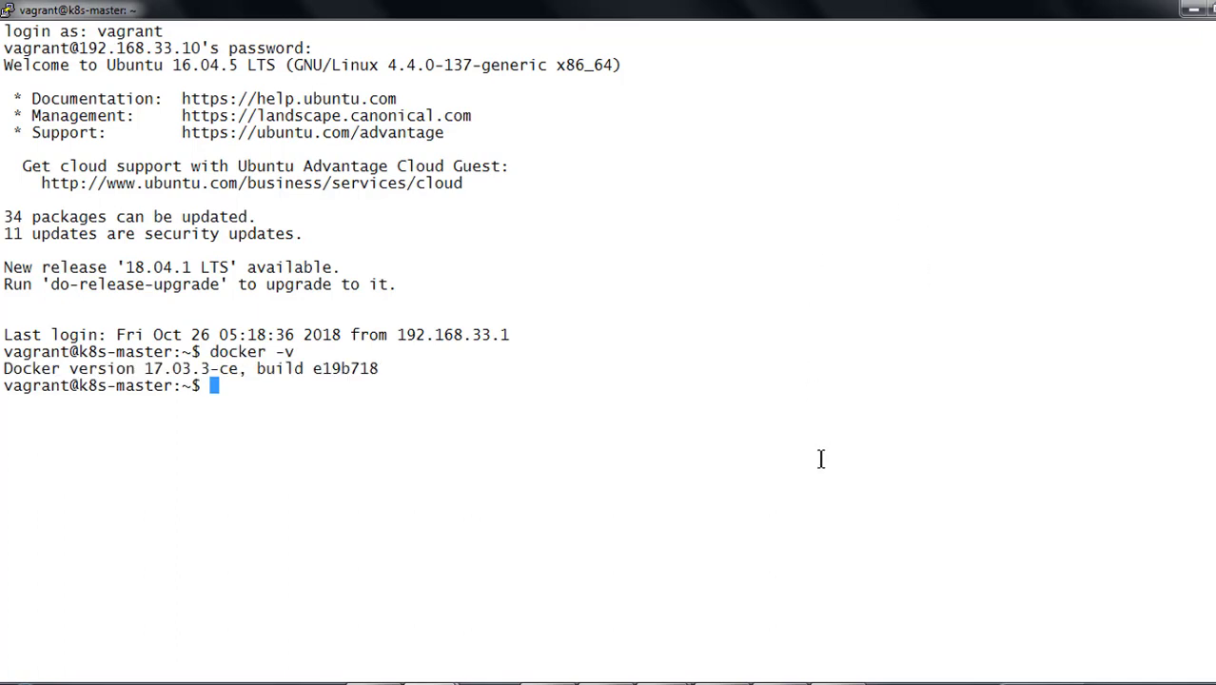
mouse_move(807, 415)
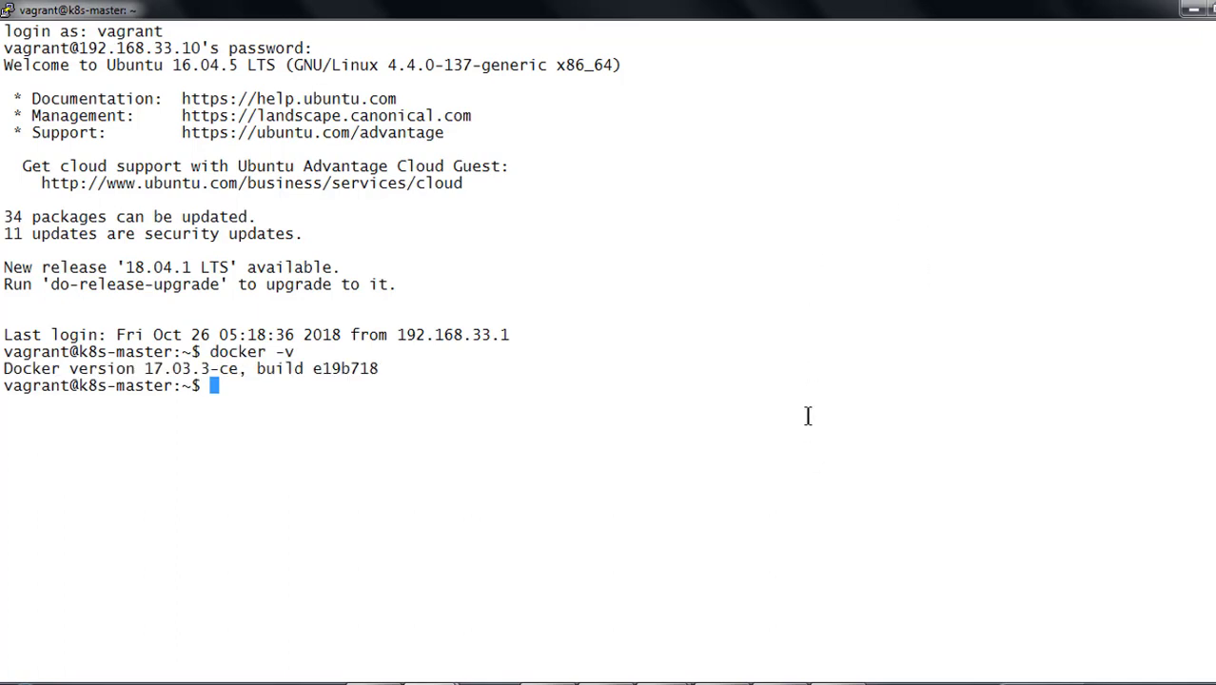
mouse_move(790, 440)
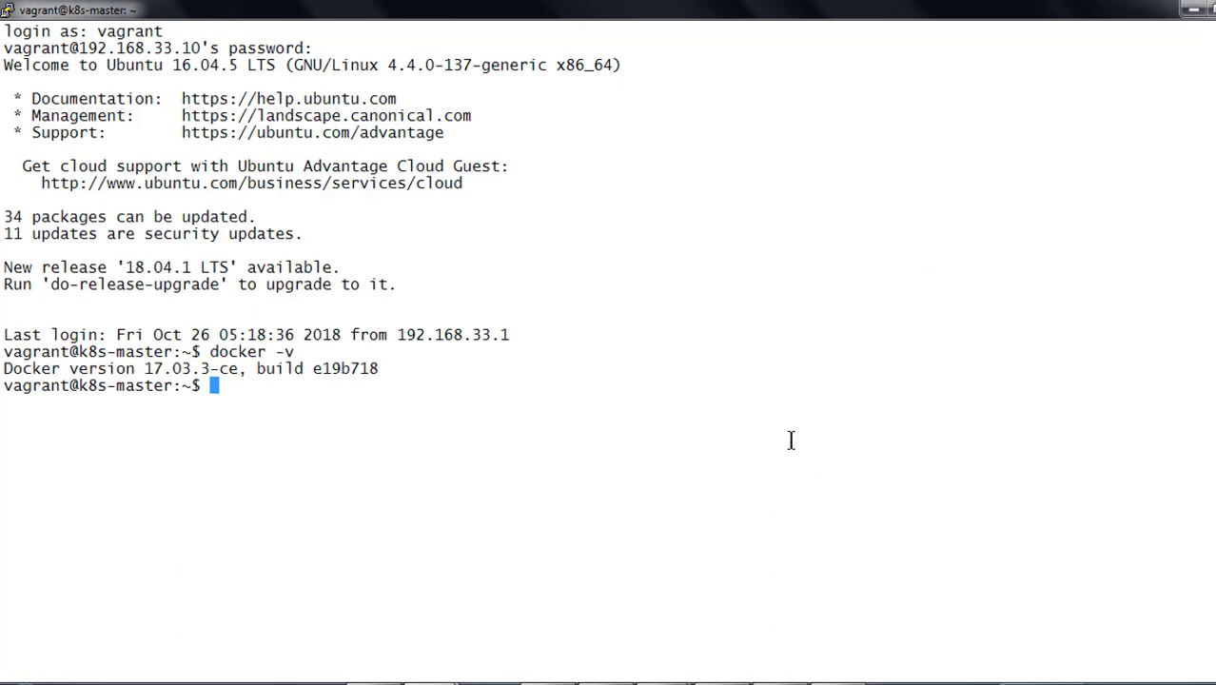
mouse_move(306, 402)
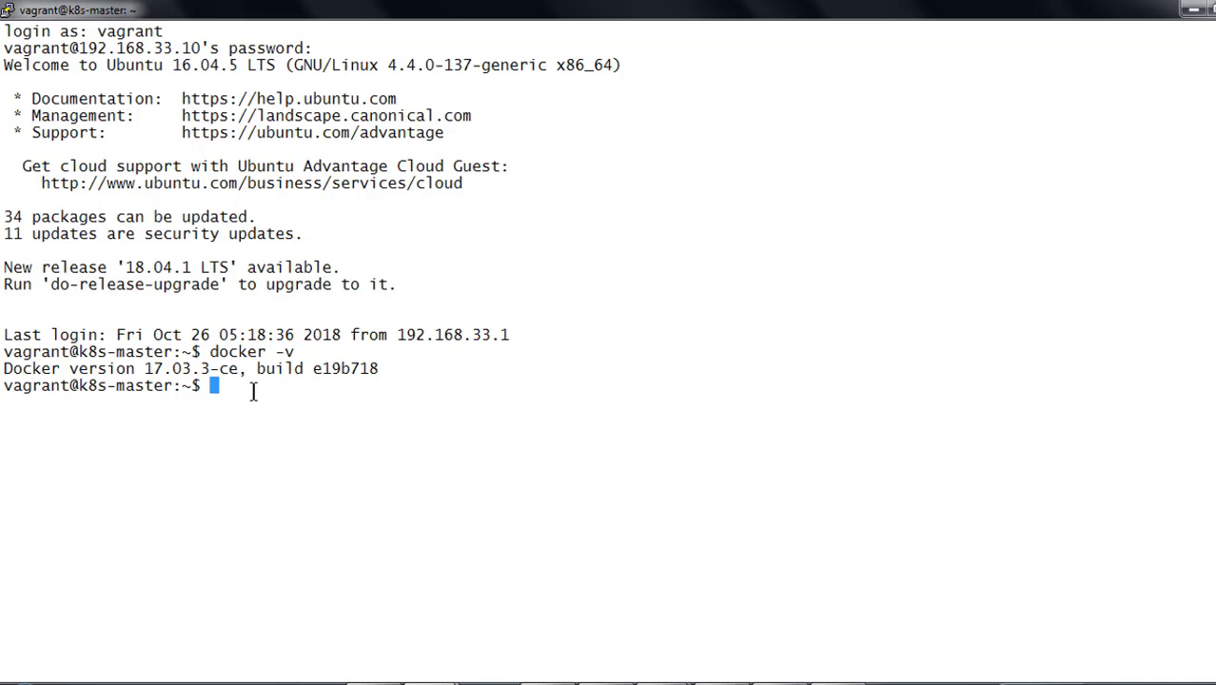
Step: Run kubeadm version and kubectl version, highlighting the v1.12.1 client version
text(k)
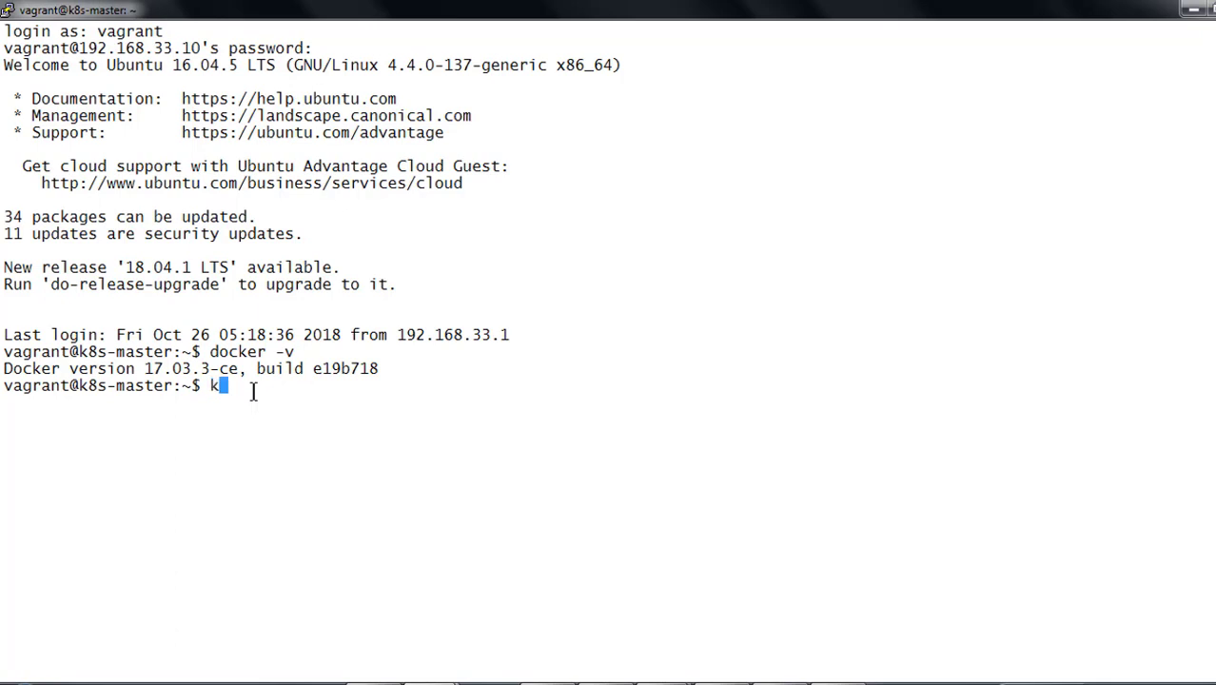
text(ube)
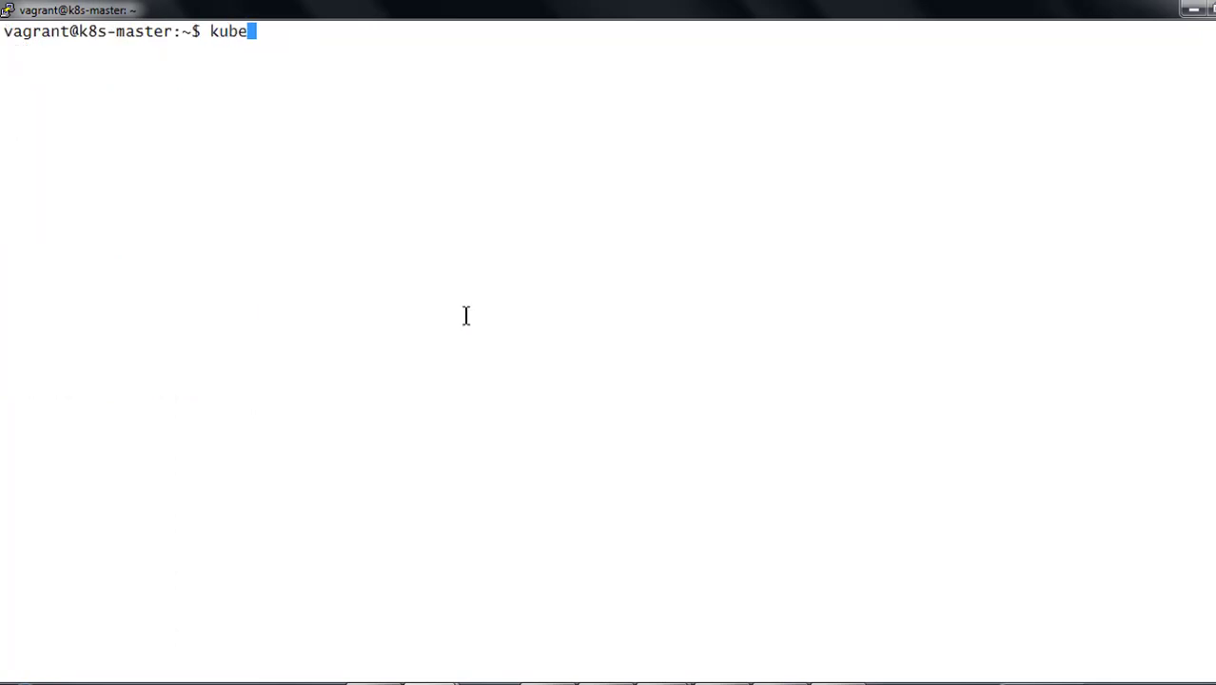
text(adm)
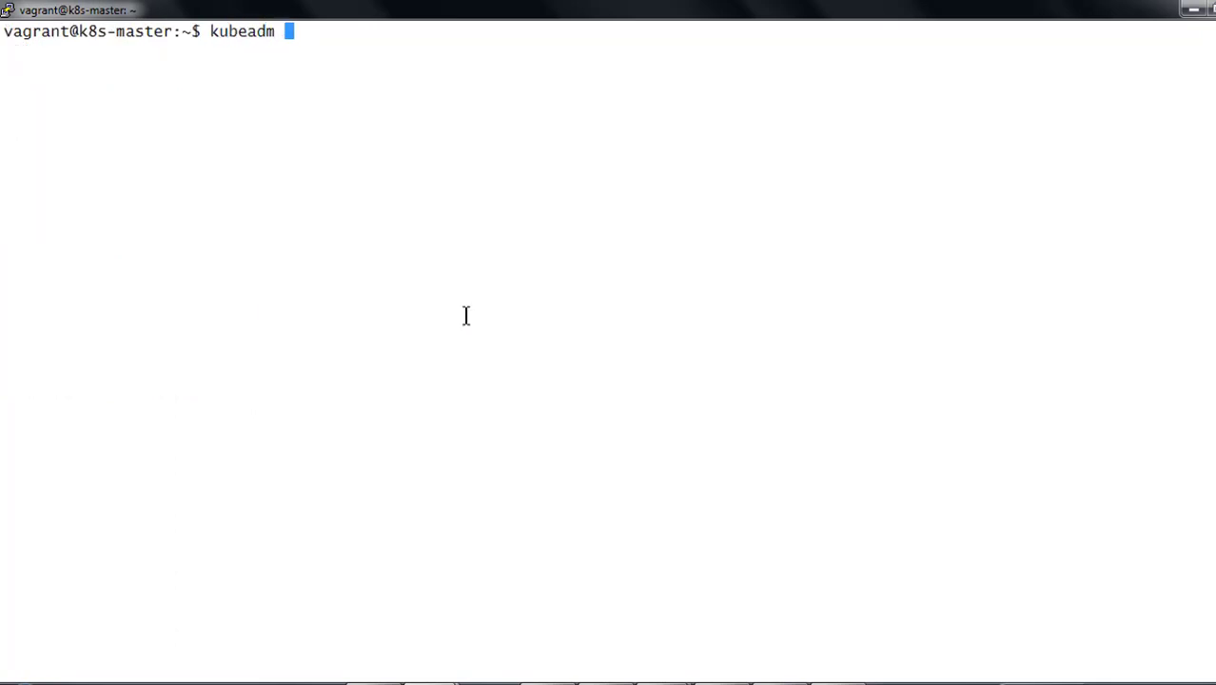
text(version)
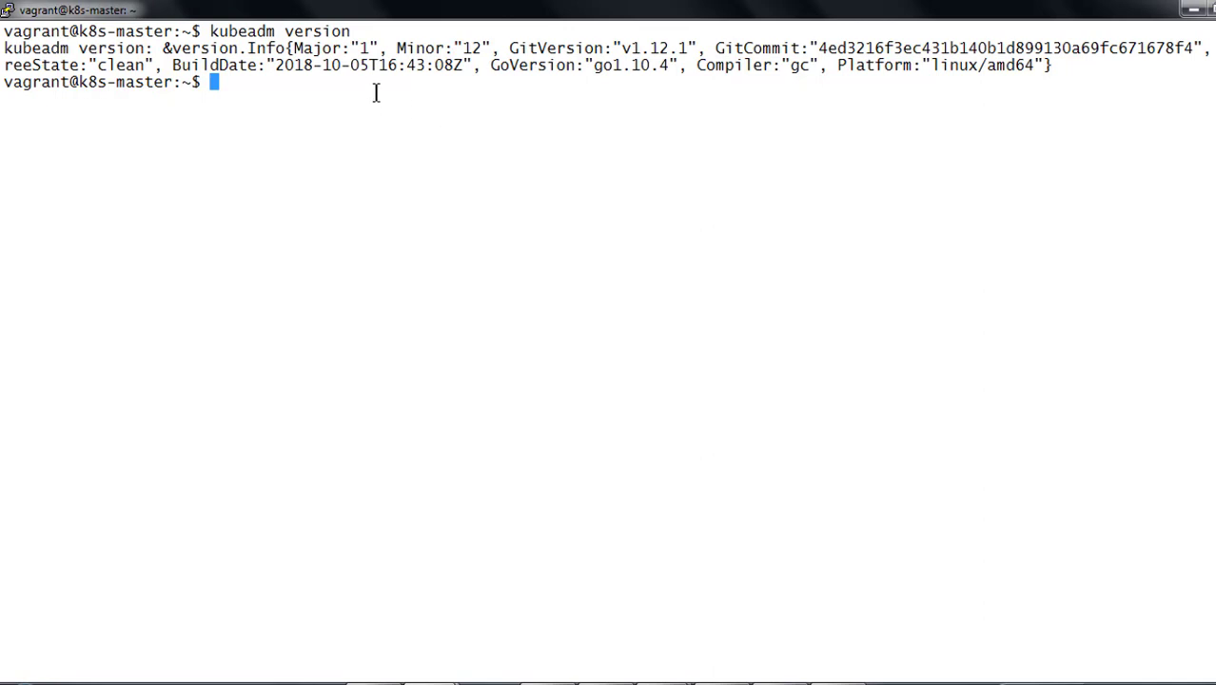
mouse_move(384, 86)
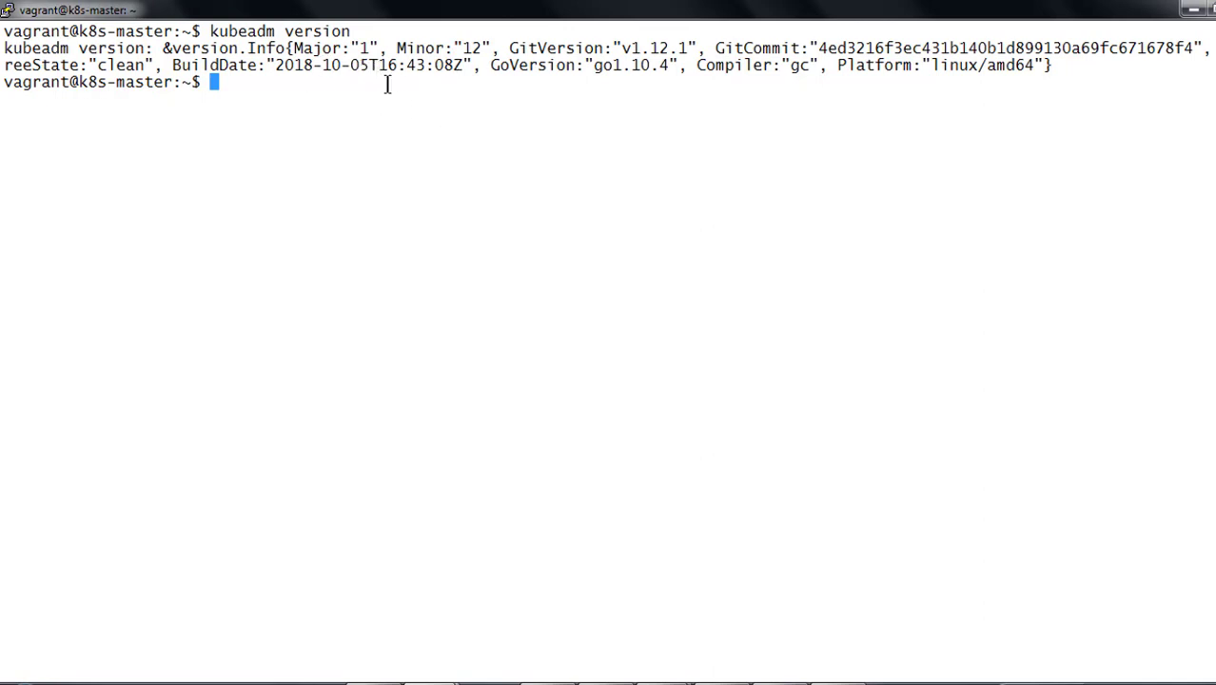
text(kubectl version)
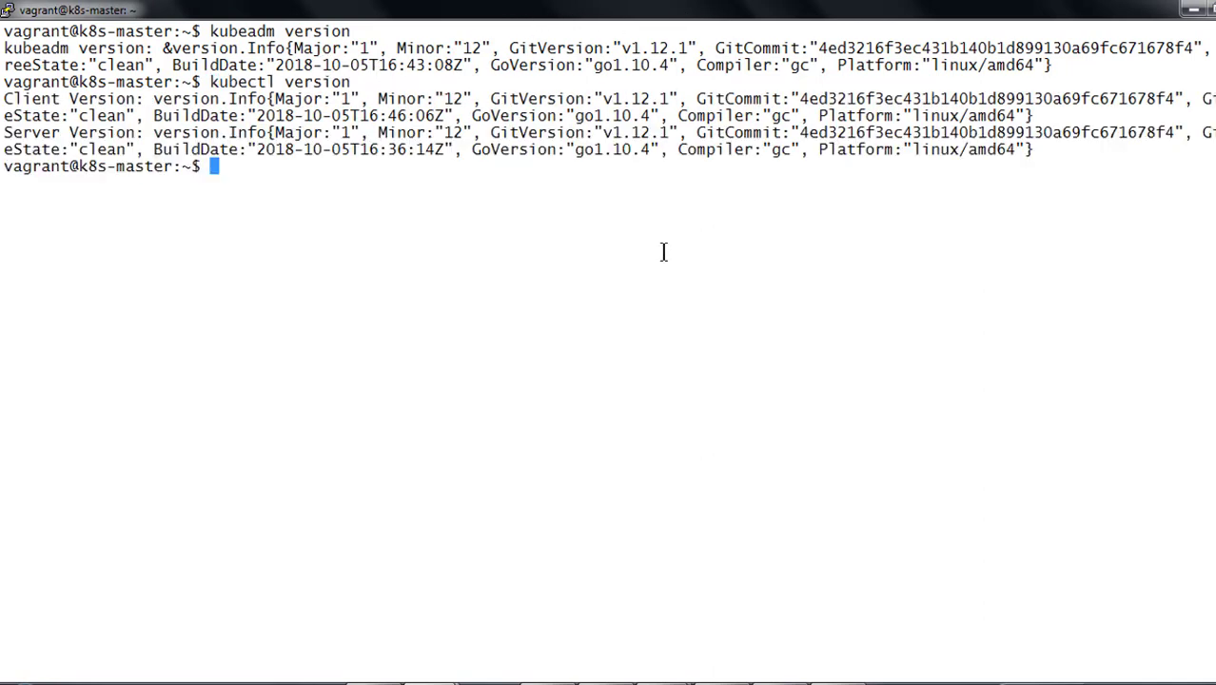
mouse_move(556, 175)
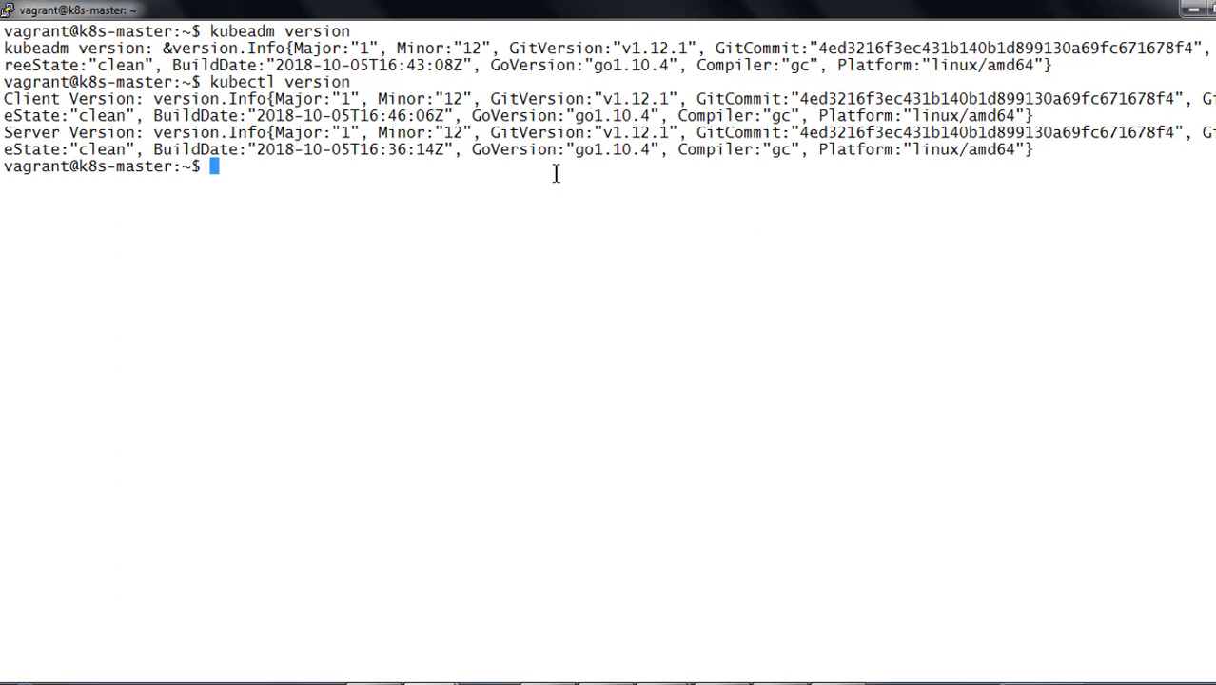
mouse_move(613, 99)
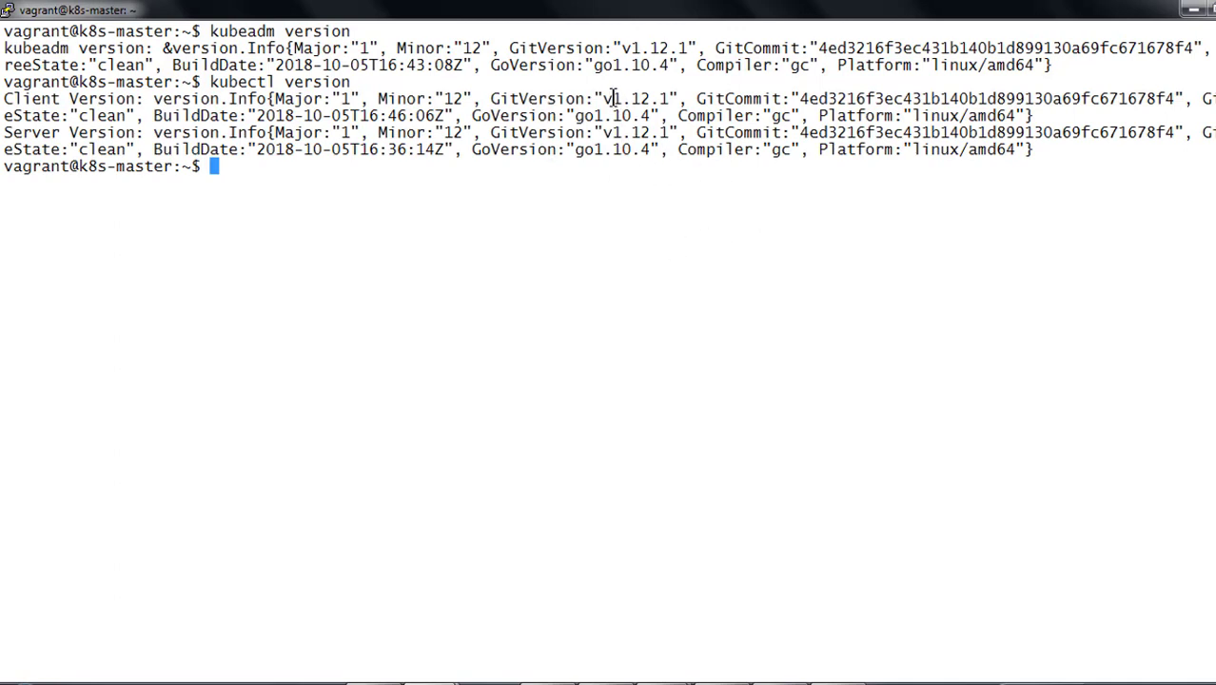
double_click(636, 99)
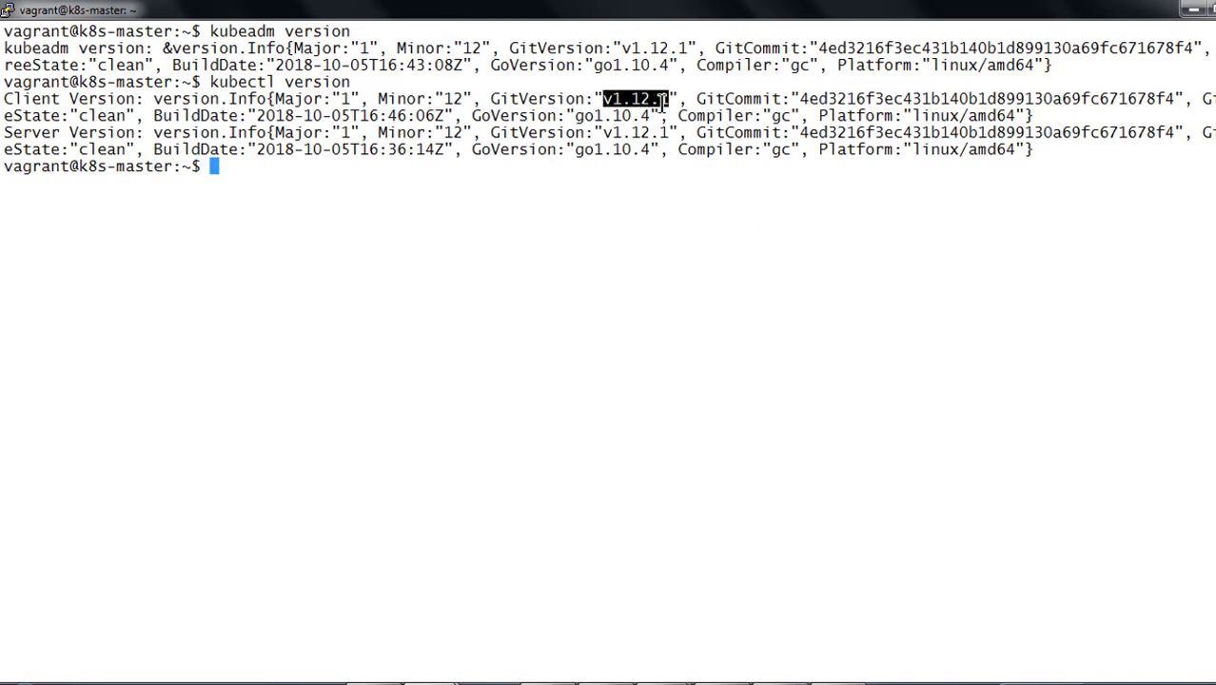
Step: Run kubelet --version and kubectl get nodes listing the master and both slaves Ready
text(kubelet --version)
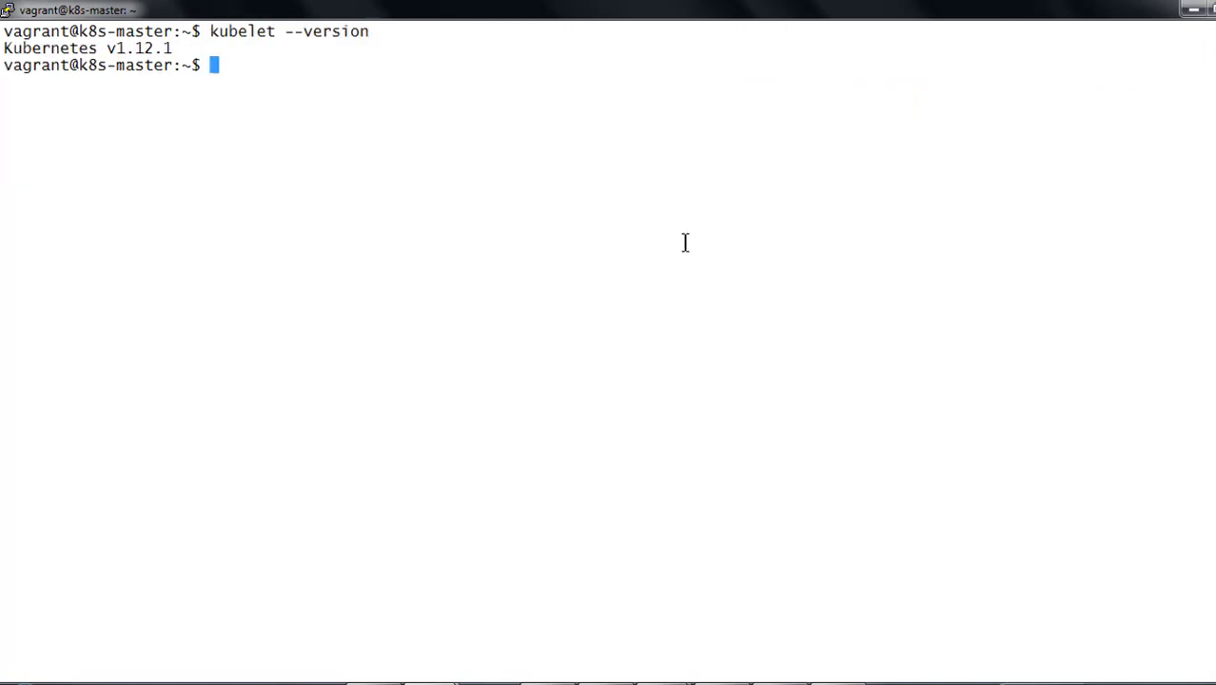
text(kubectl get nodes)
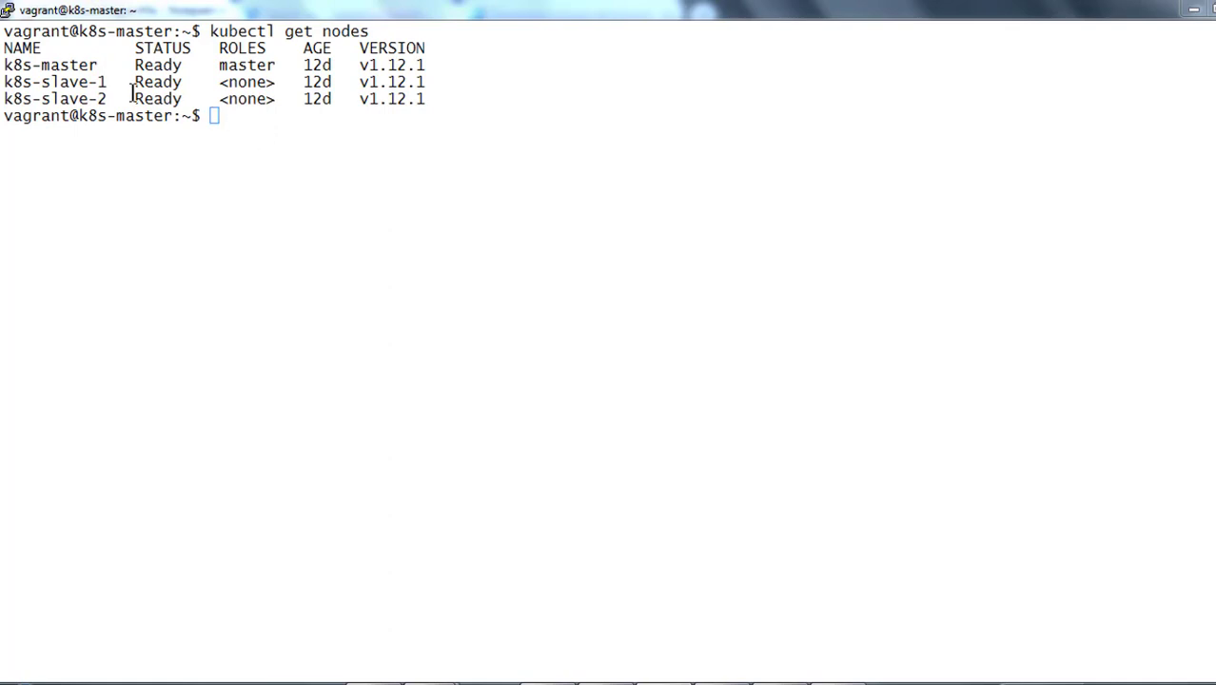
mouse_move(103, 65)
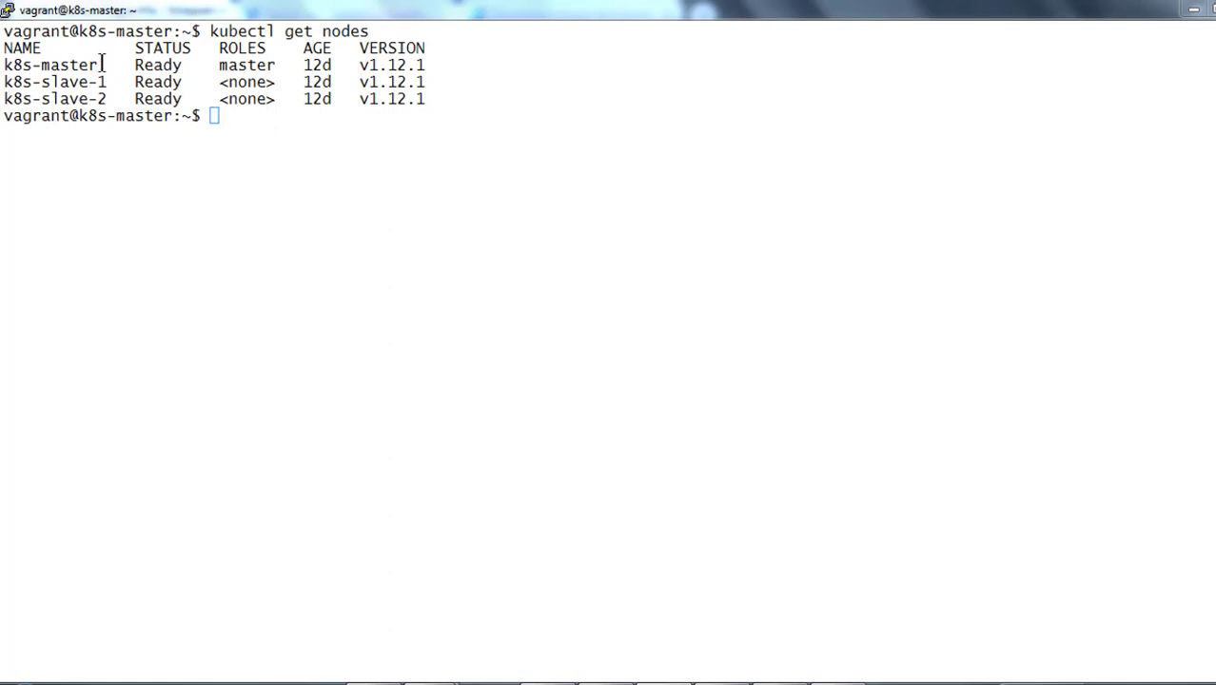
mouse_move(10, 56)
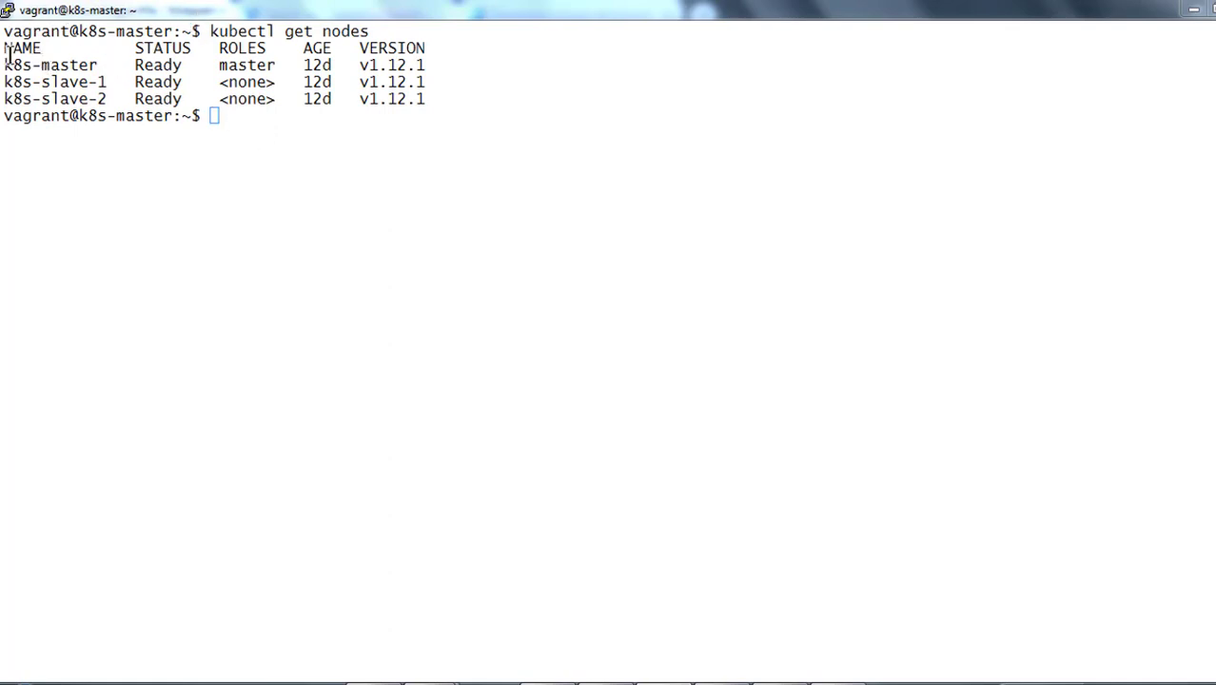